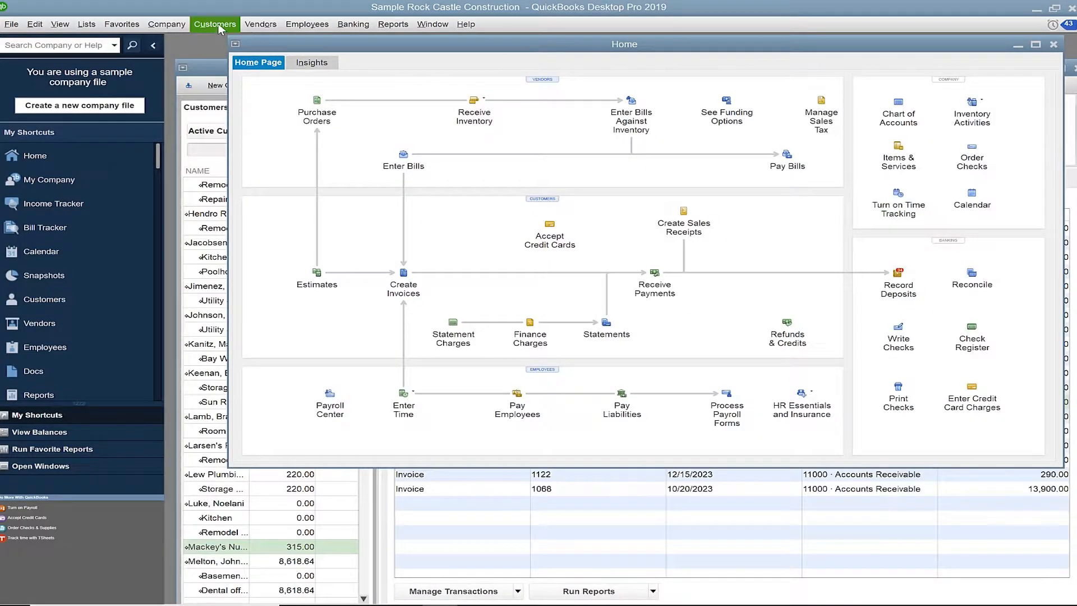
Show the Customers menu with the PINEAPPLE submenu of payment commands
click(215, 23)
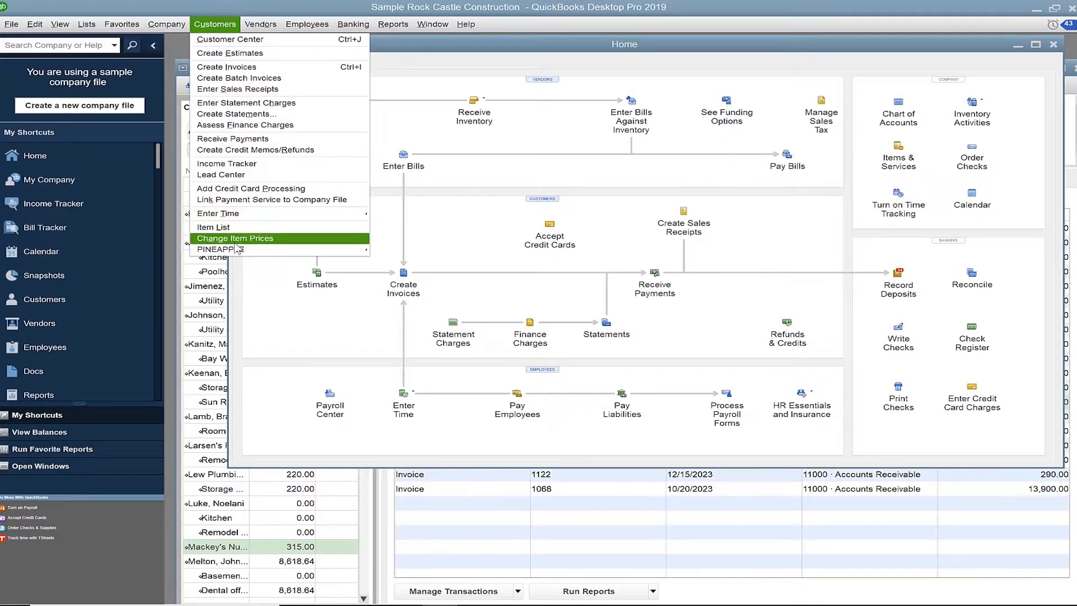
mouse_move(220, 250)
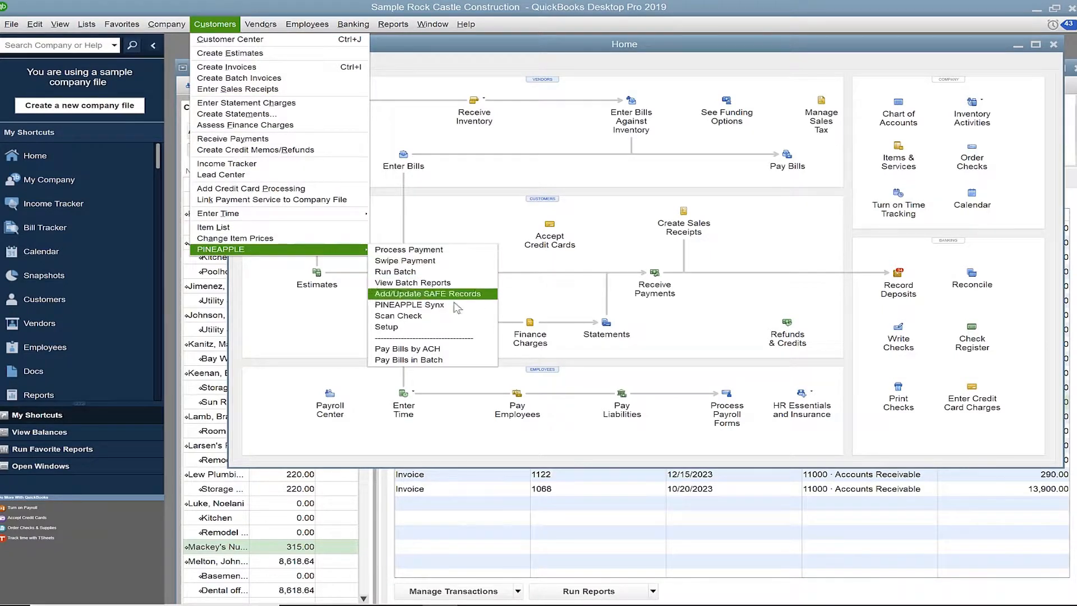
In PINEAPPLE Synx, compare Automatic Linking, then settle on Manual Linking as the sync method
click(408, 305)
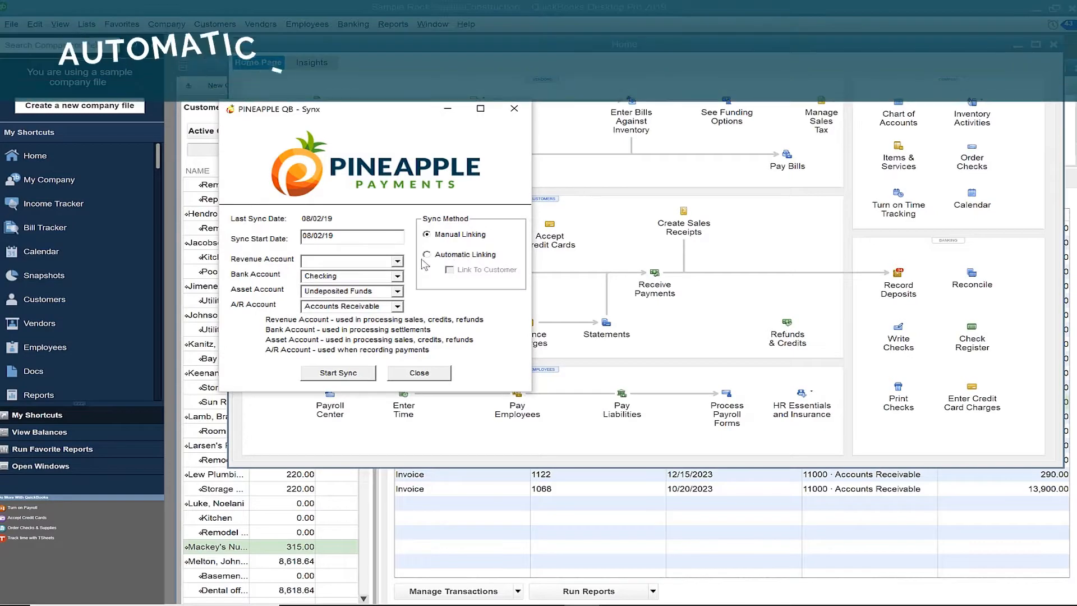
click(427, 253)
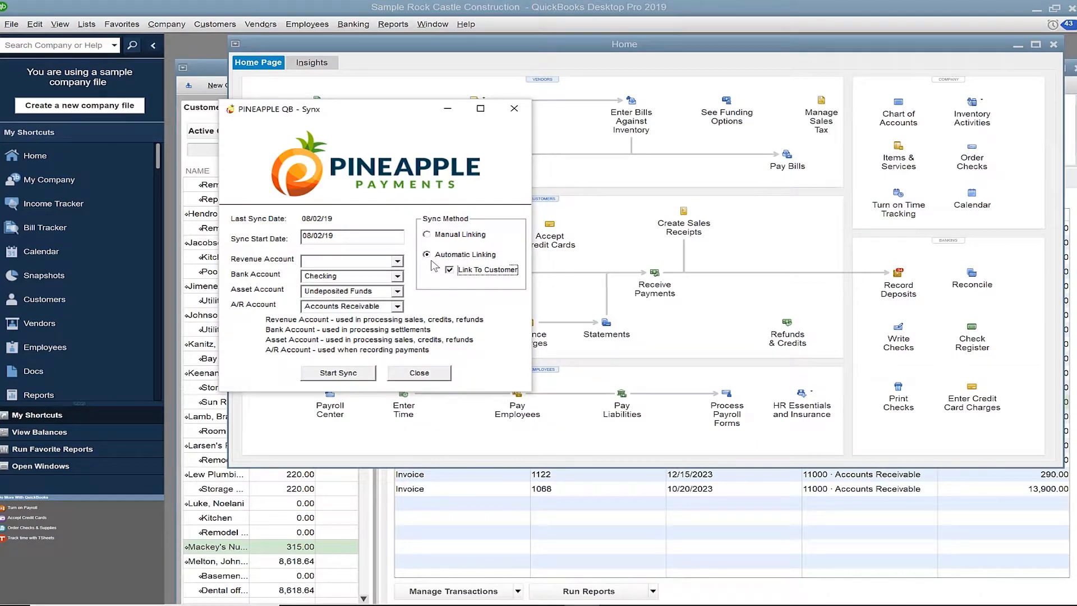
click(427, 235)
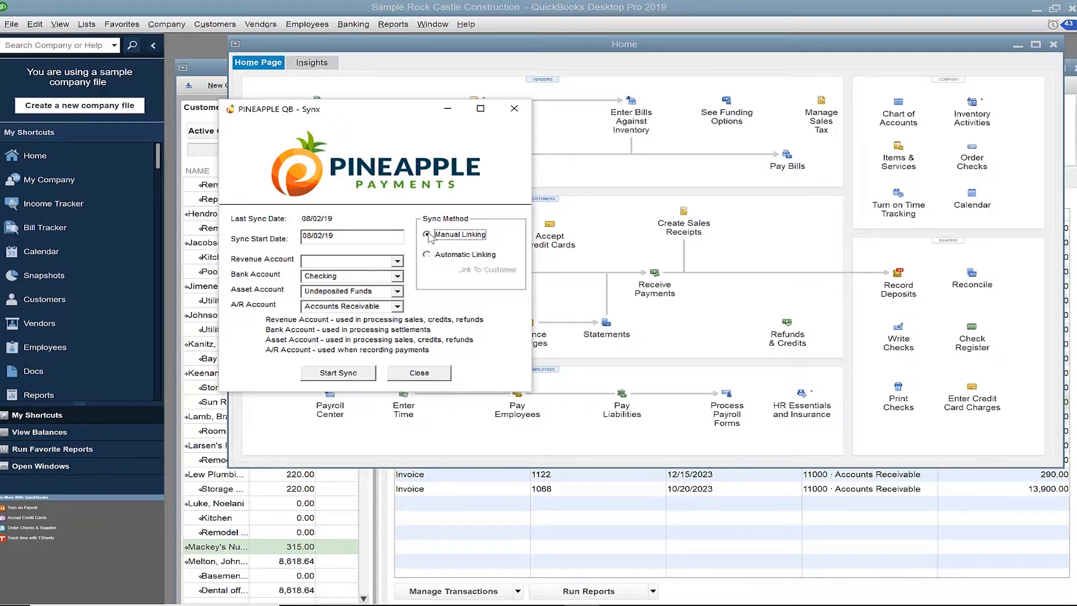
click(427, 234)
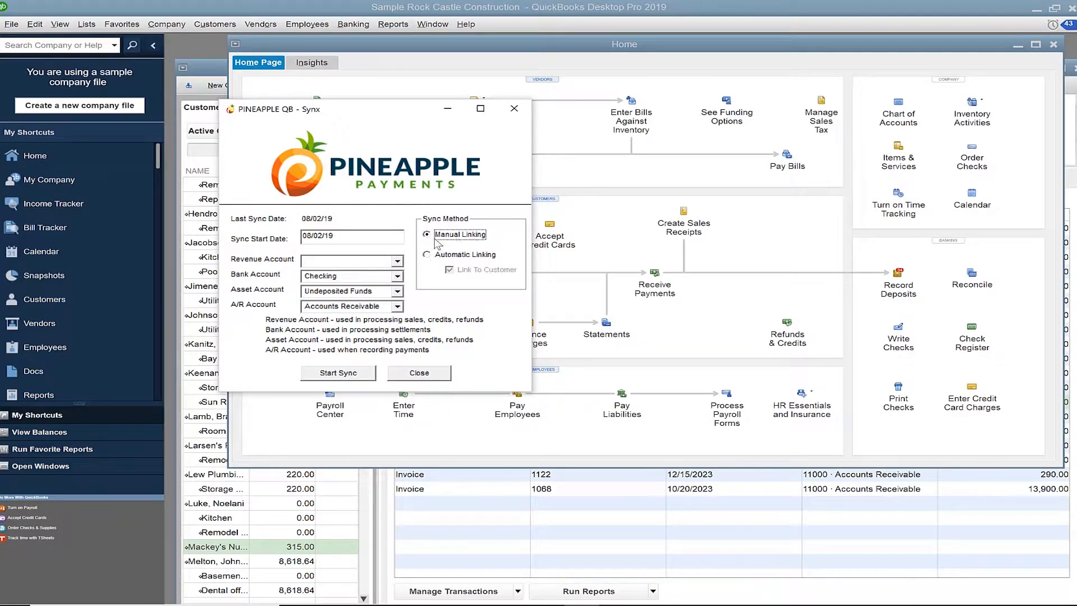
mouse_move(419, 230)
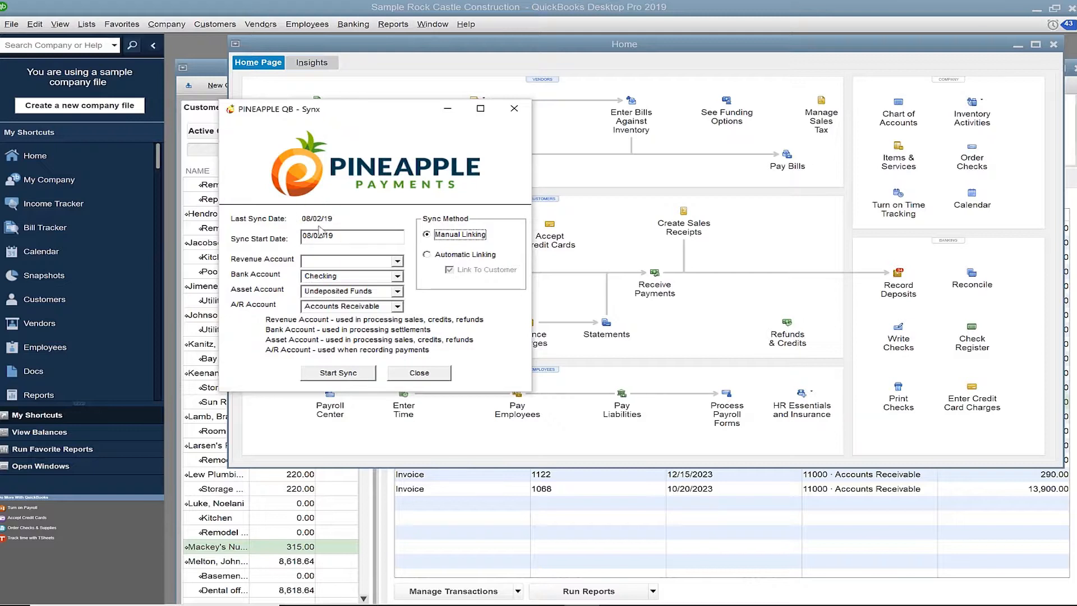
mouse_move(335, 226)
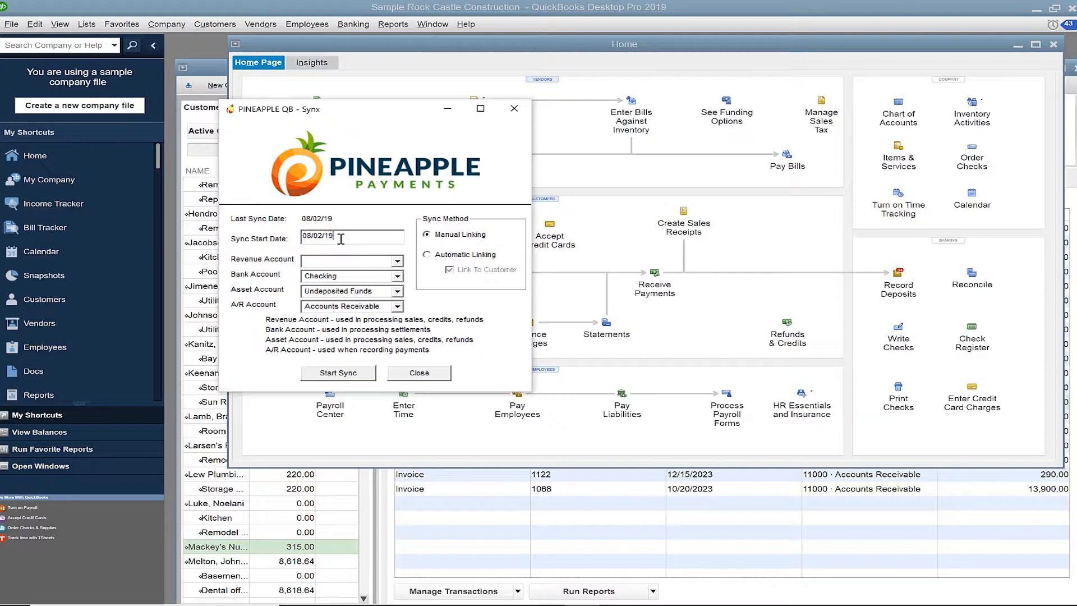
mouse_move(291, 242)
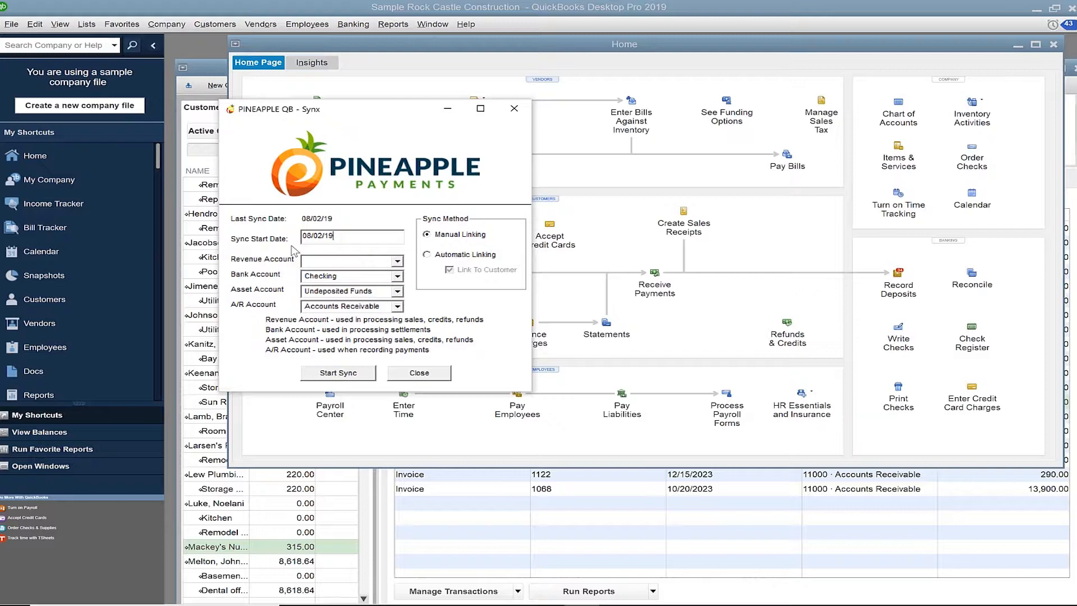
mouse_move(275, 310)
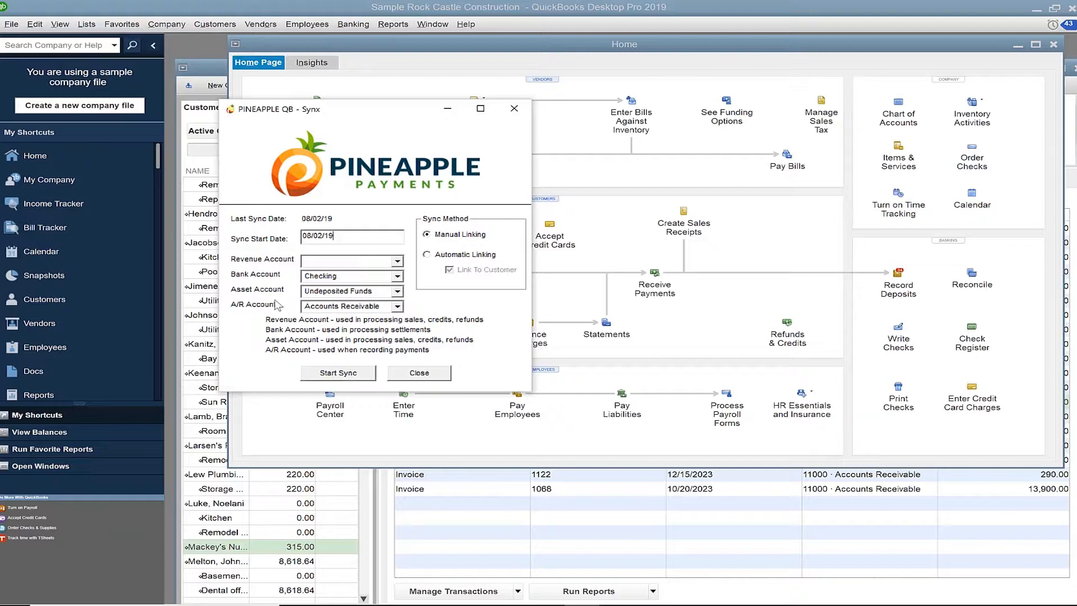
mouse_move(407, 274)
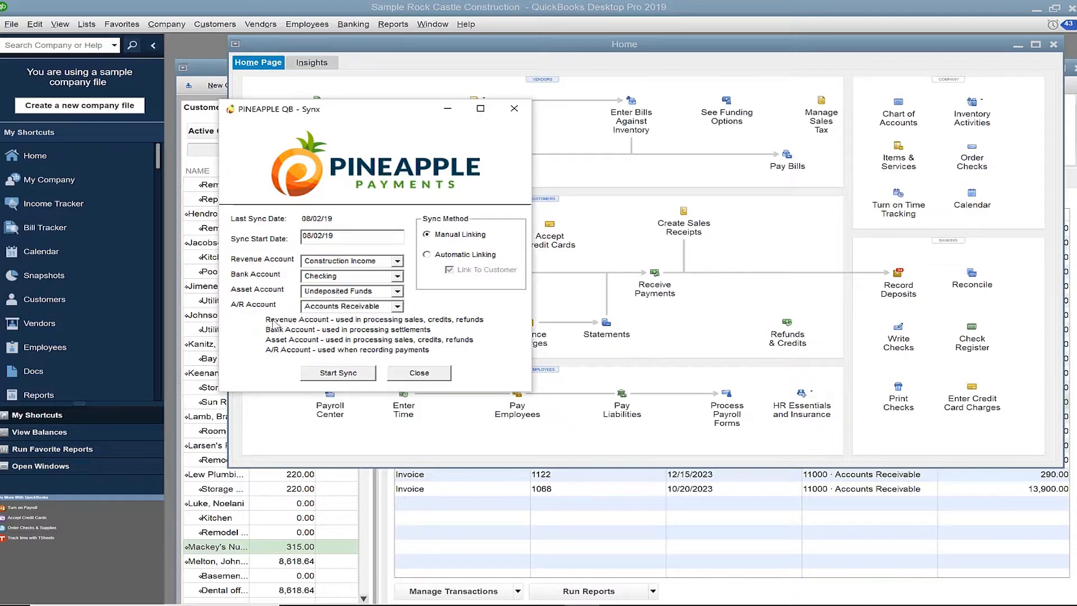
mouse_move(351, 361)
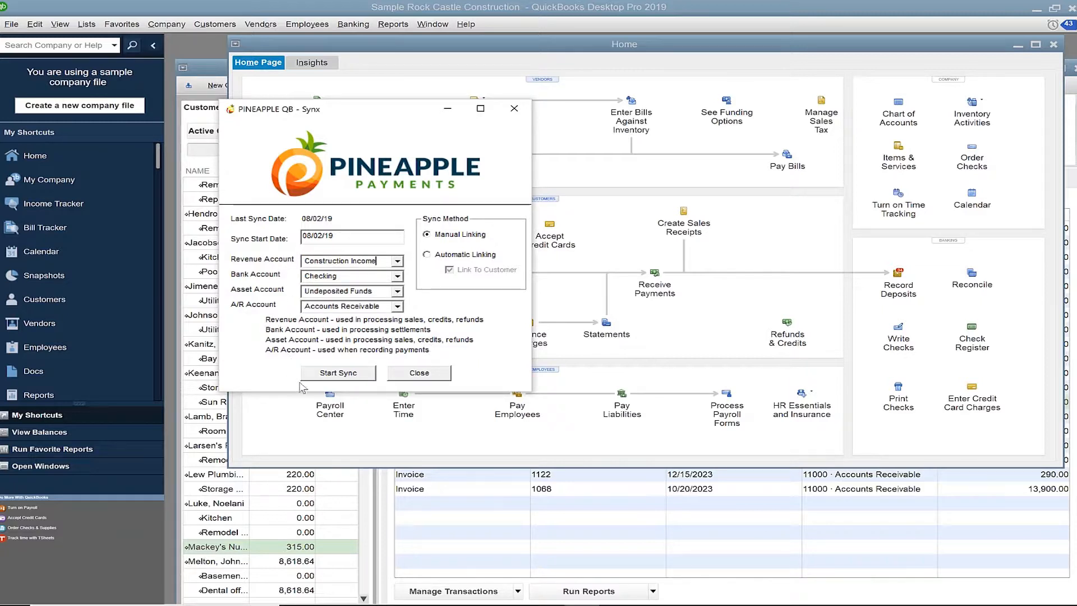
mouse_move(338, 372)
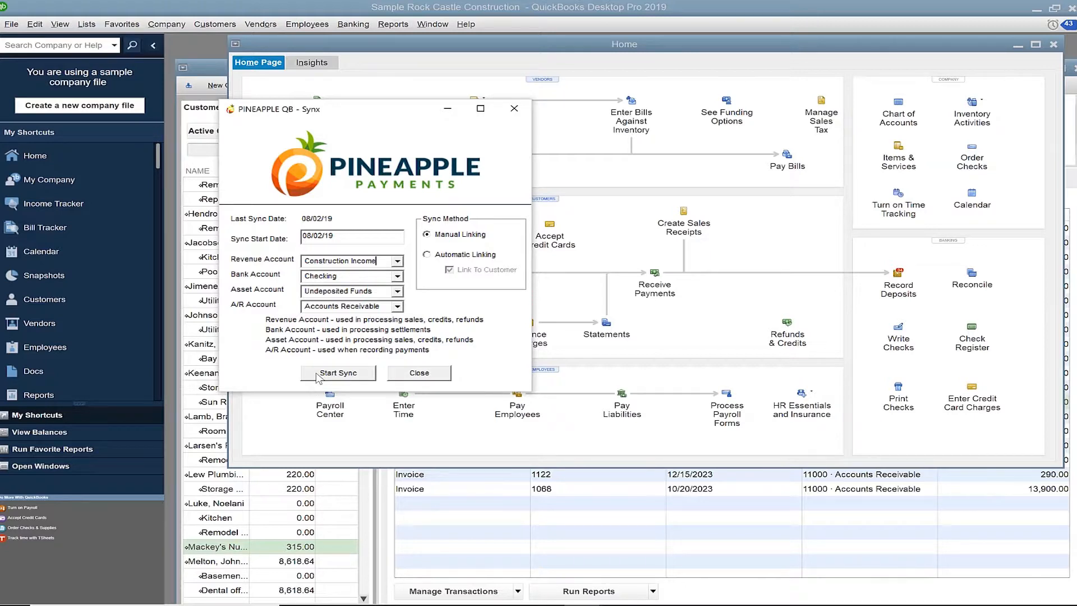
Start syncing gateway transactions into the open company file
click(338, 372)
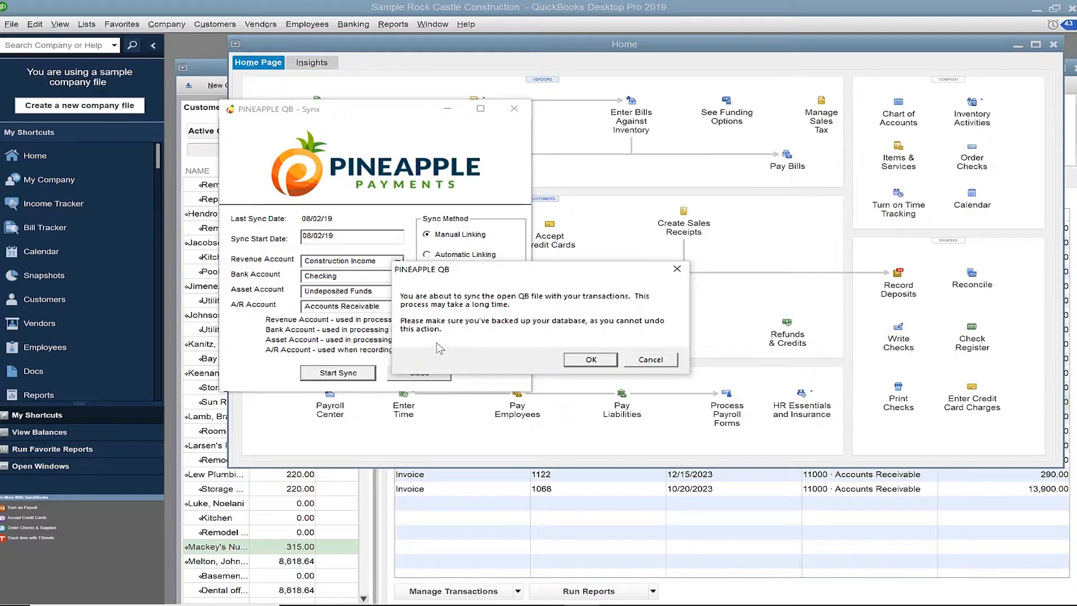
mouse_move(526, 311)
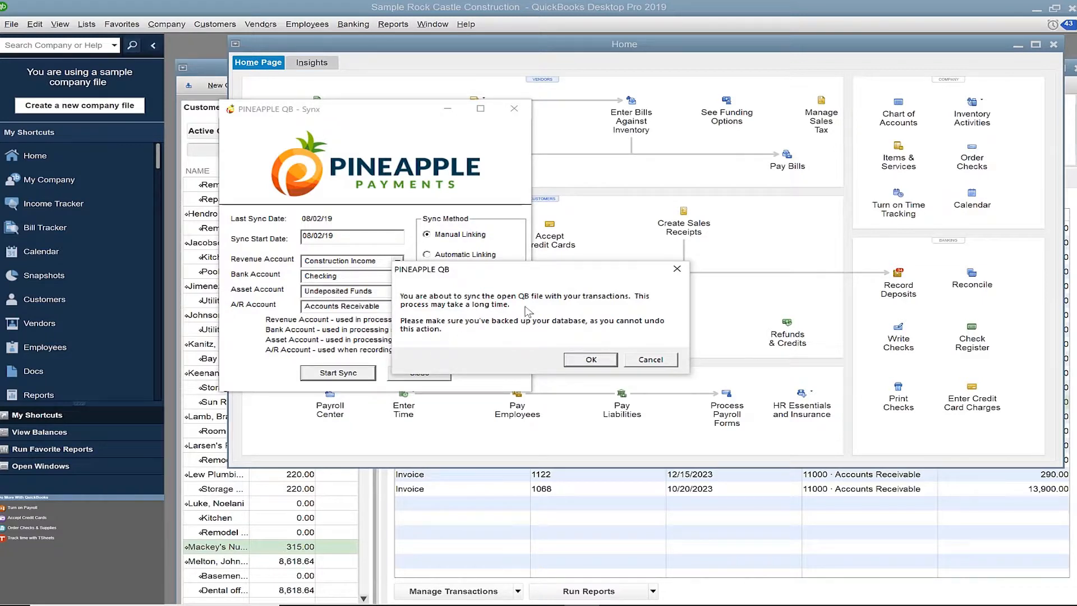
mouse_move(462, 314)
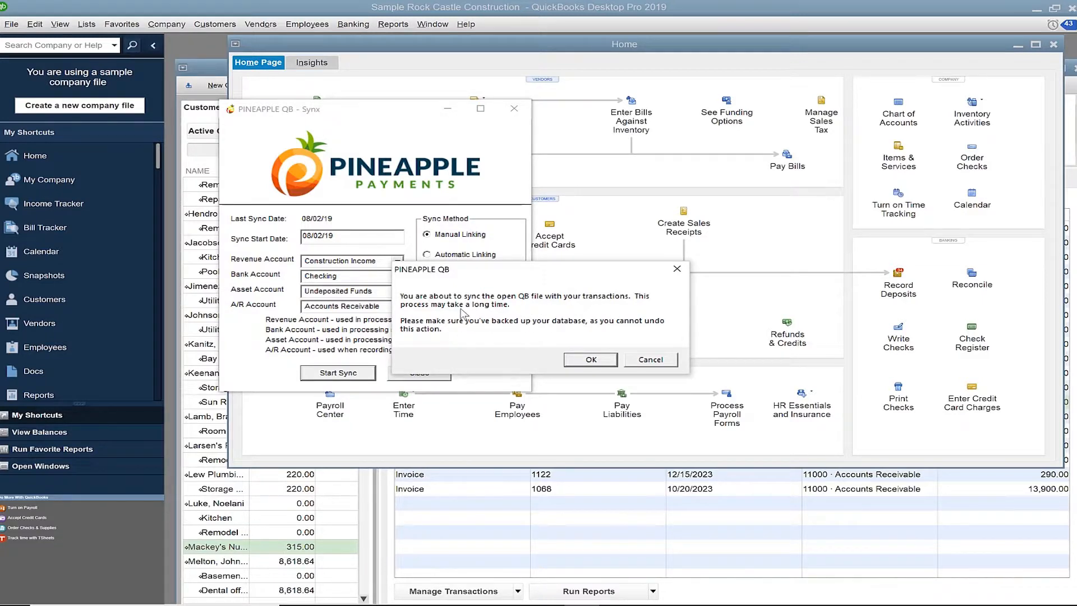
mouse_move(458, 336)
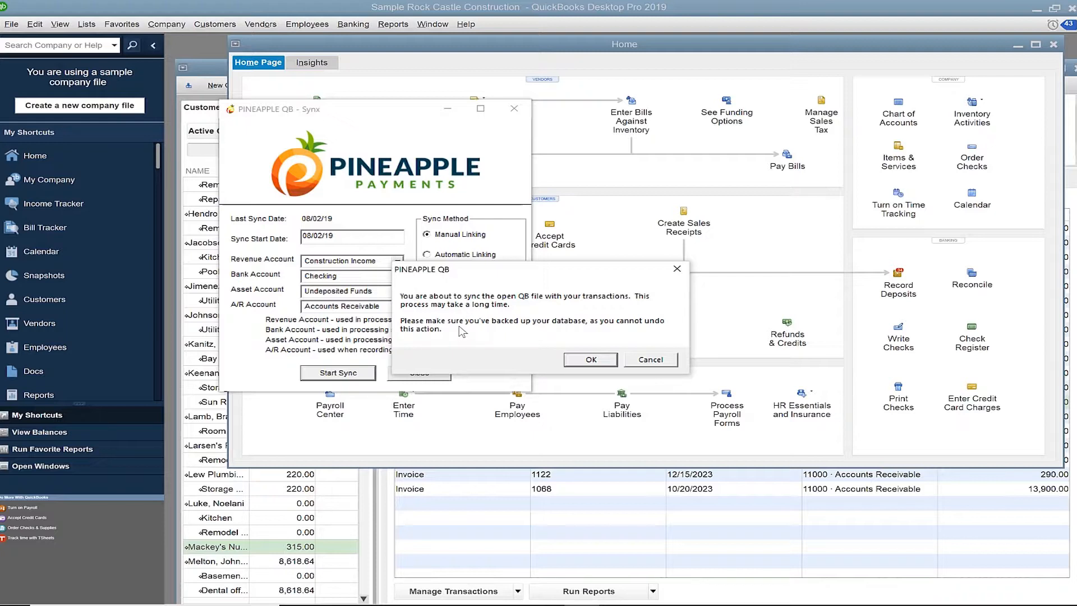
mouse_move(589, 359)
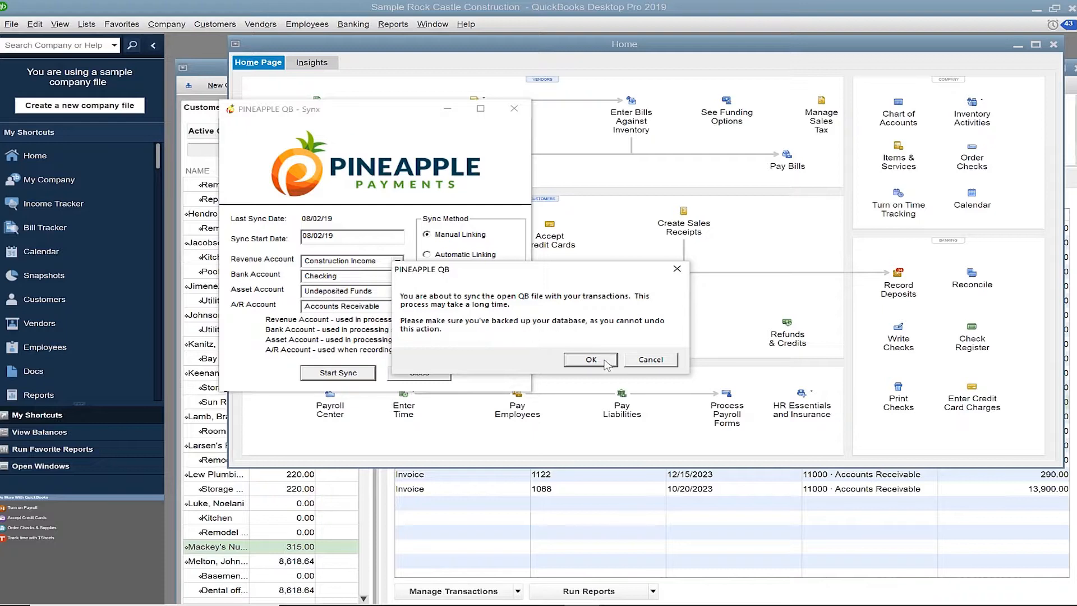
mouse_move(610, 364)
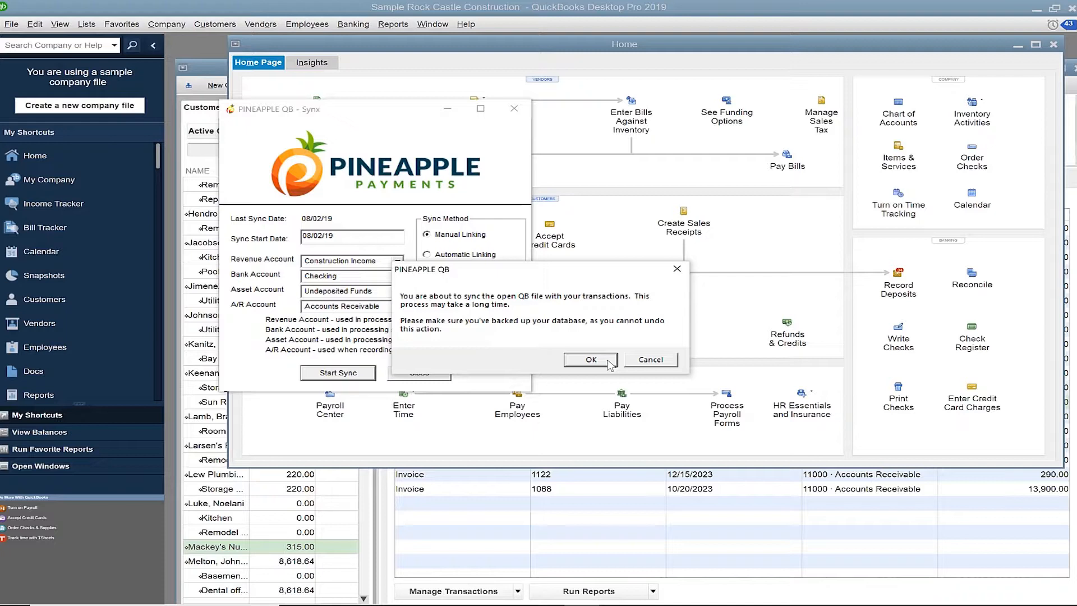
Confirm the cannot-be-undone warning so the sync runs and logs gateway transactions
click(589, 359)
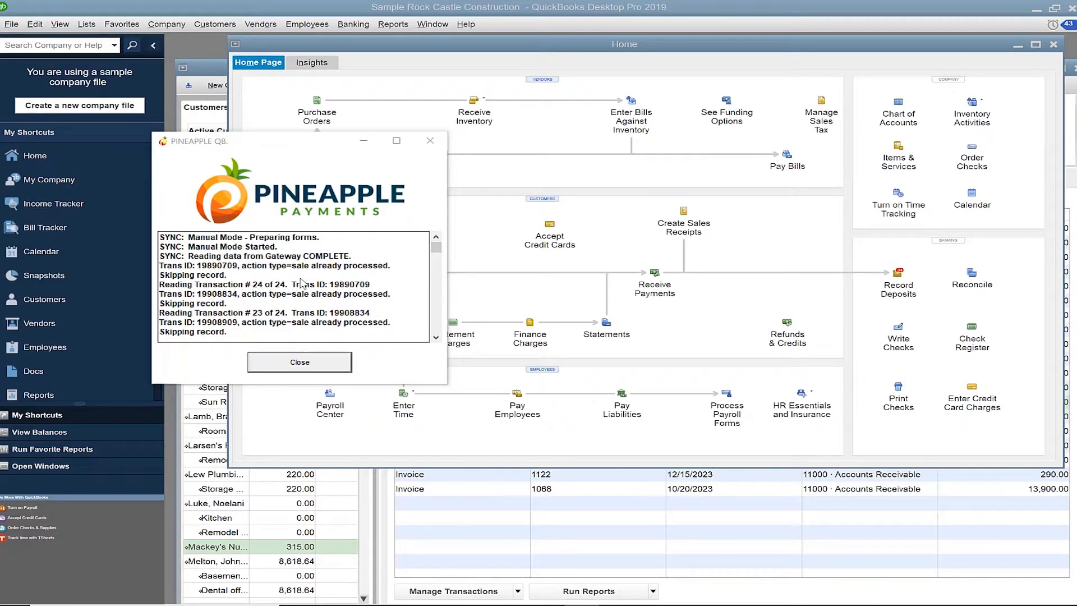
Close the sync log to reveal the Gateway Sync list of unprocessed payments for invoices #1128 and #1129
click(298, 362)
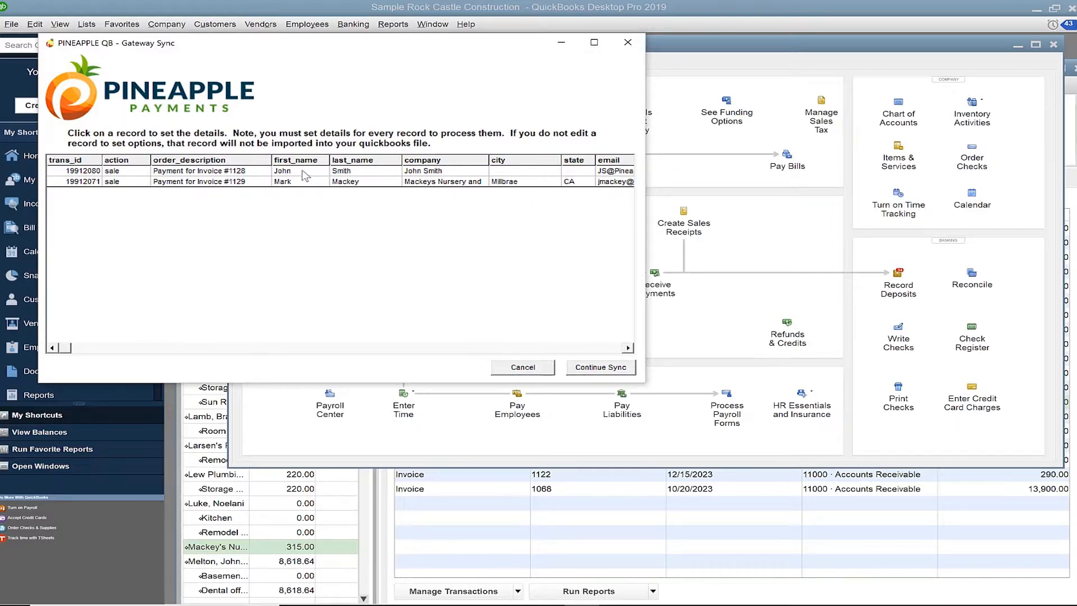
mouse_move(317, 167)
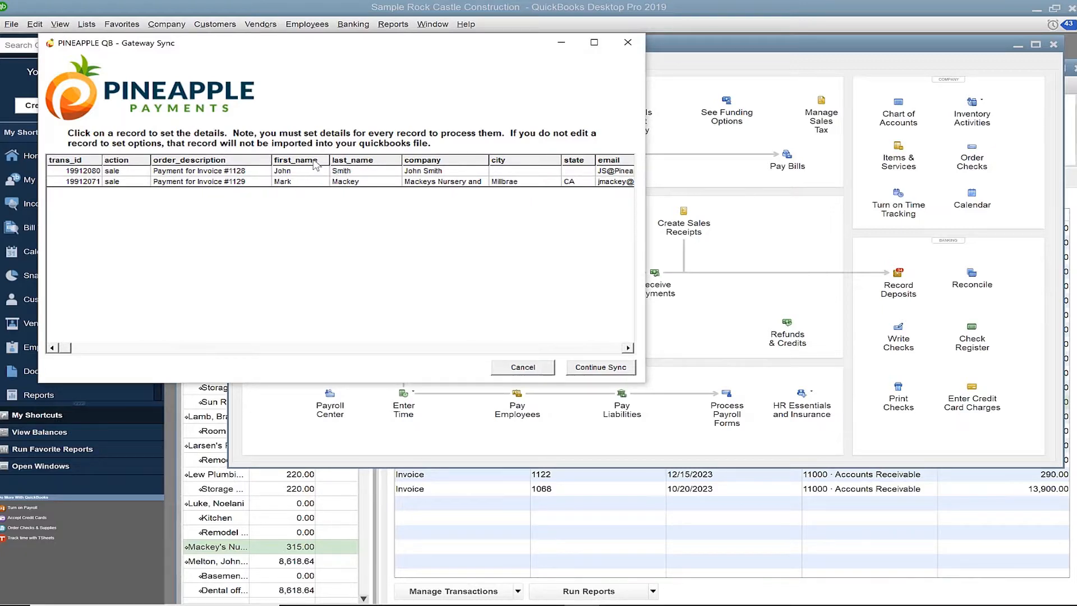
mouse_move(377, 164)
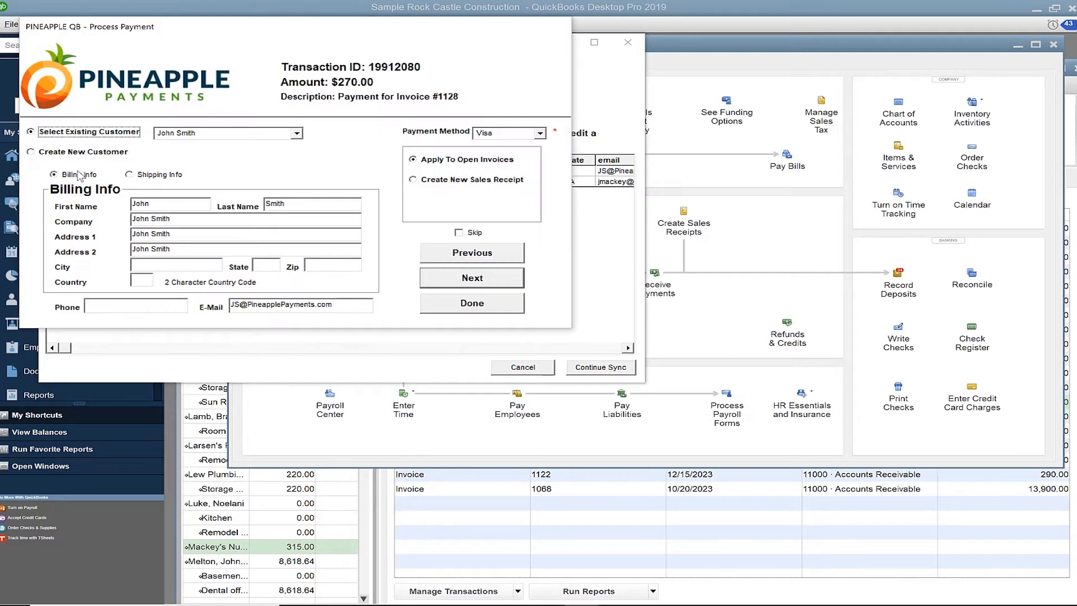
mouse_move(154, 218)
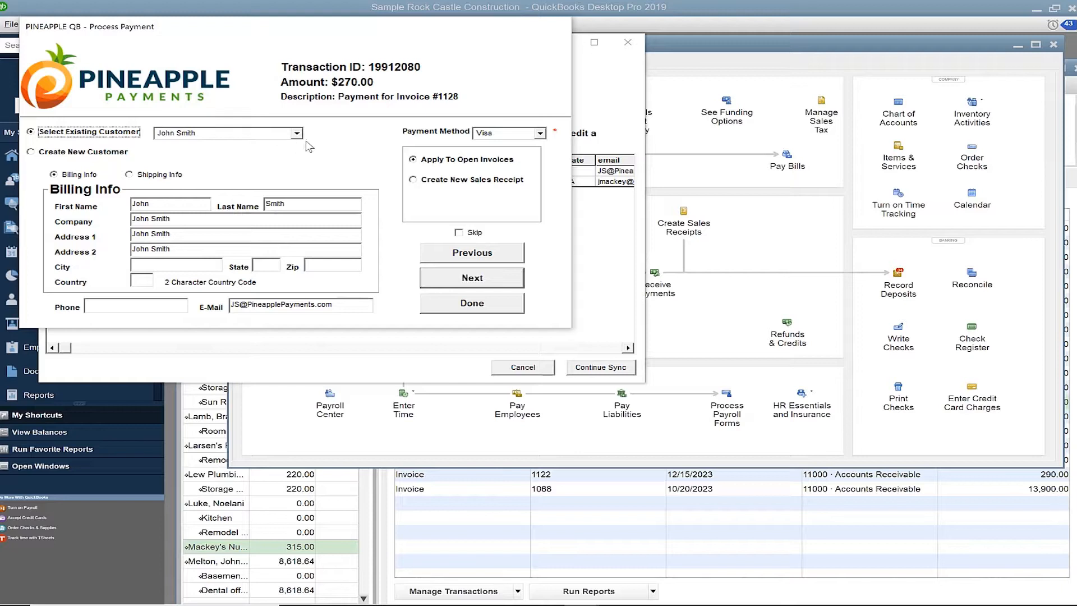
mouse_move(299, 136)
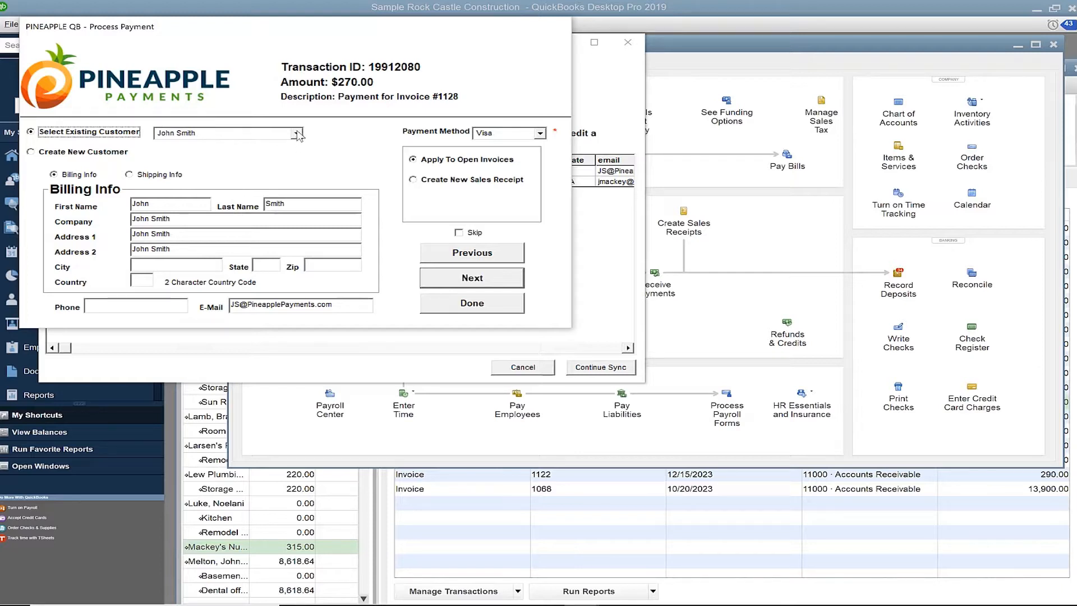
Keep the existing customer for the $270.00 payment and advance to transaction 19912071, $315.00 on Invoice #1129
click(296, 133)
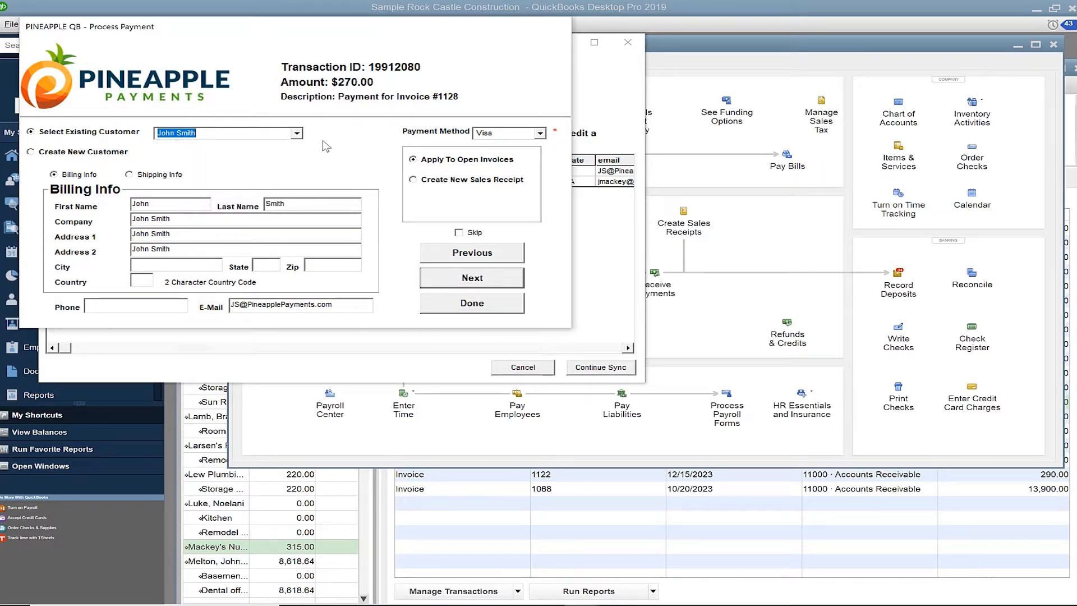
mouse_move(395, 169)
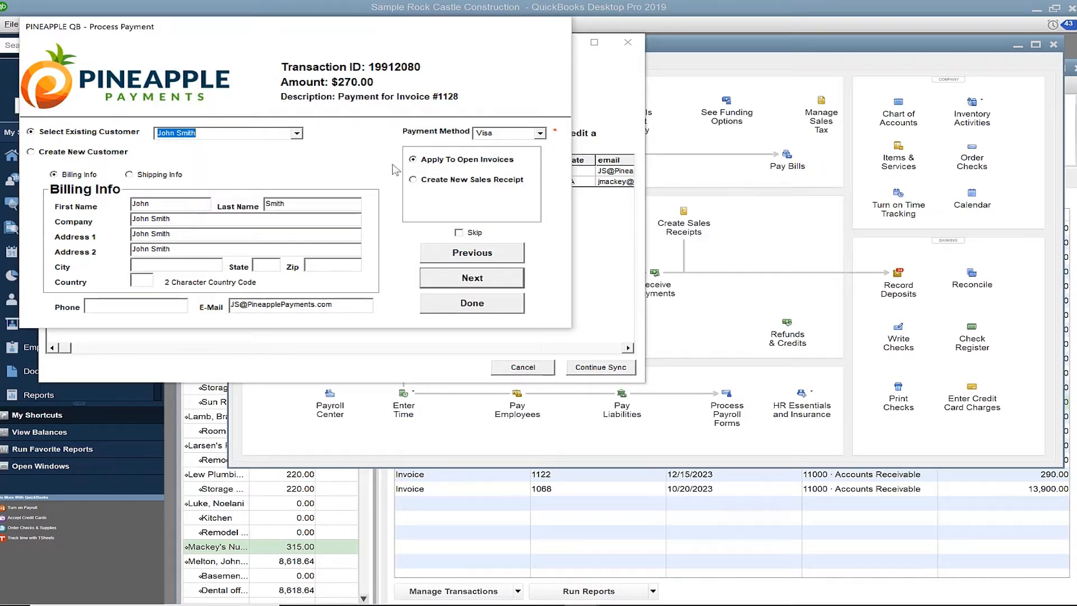
mouse_move(505, 167)
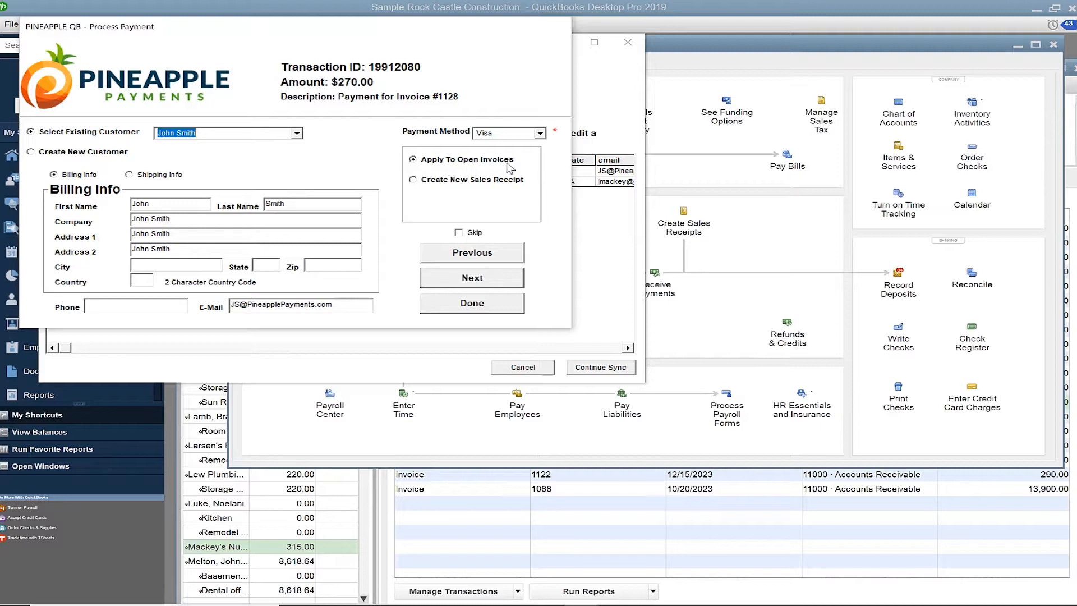
mouse_move(502, 193)
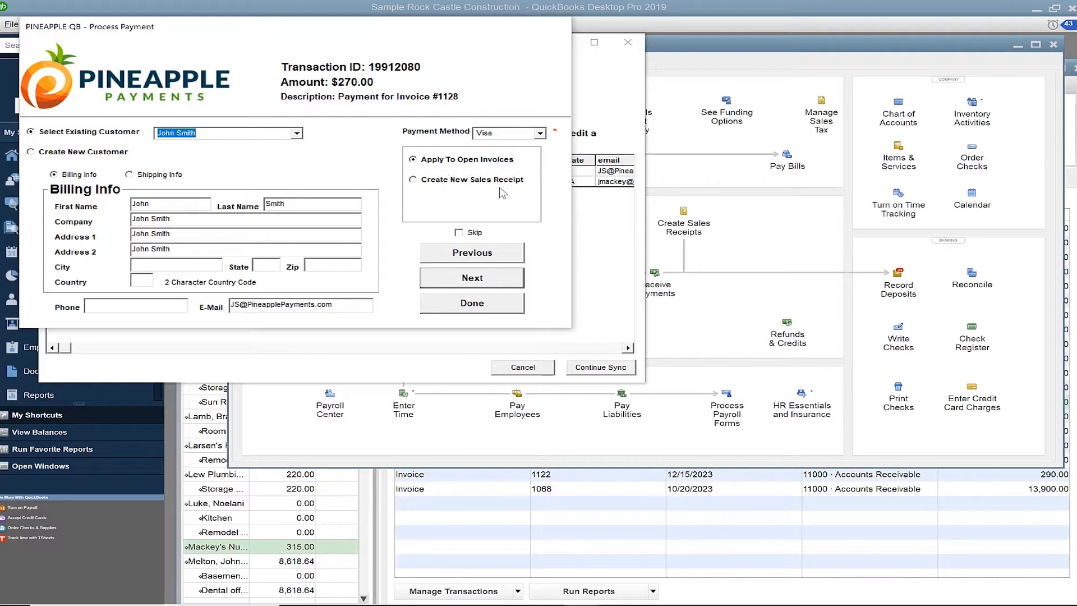
mouse_move(237, 150)
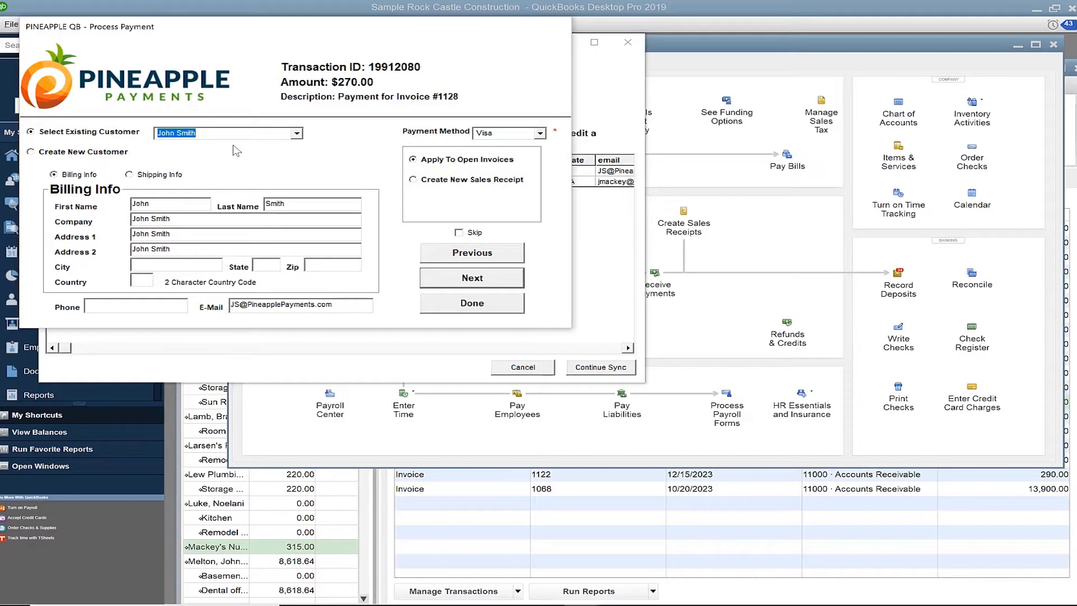
mouse_move(61, 160)
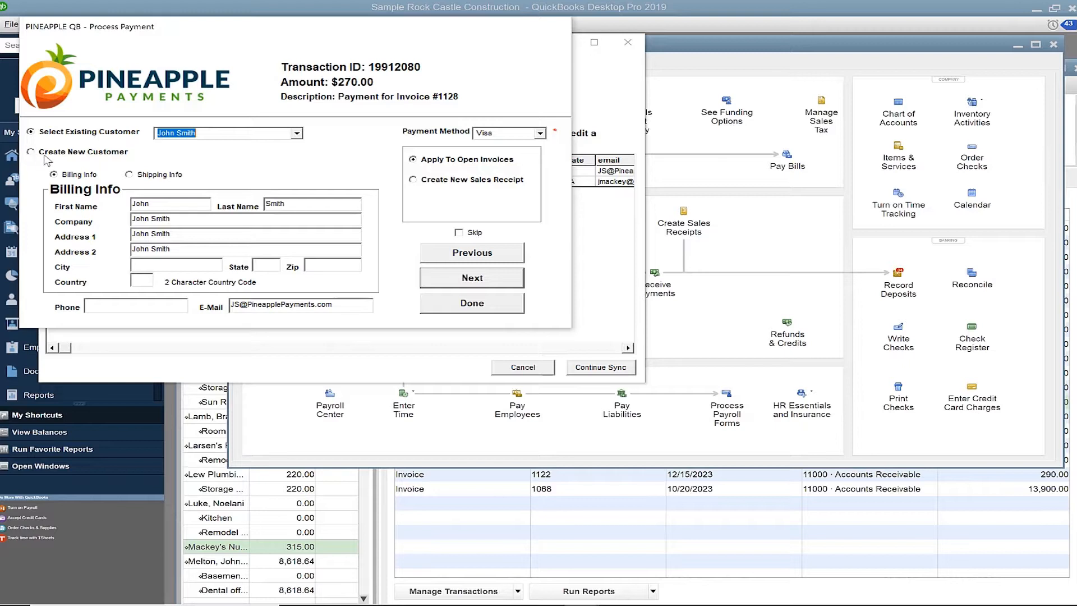
mouse_move(462, 229)
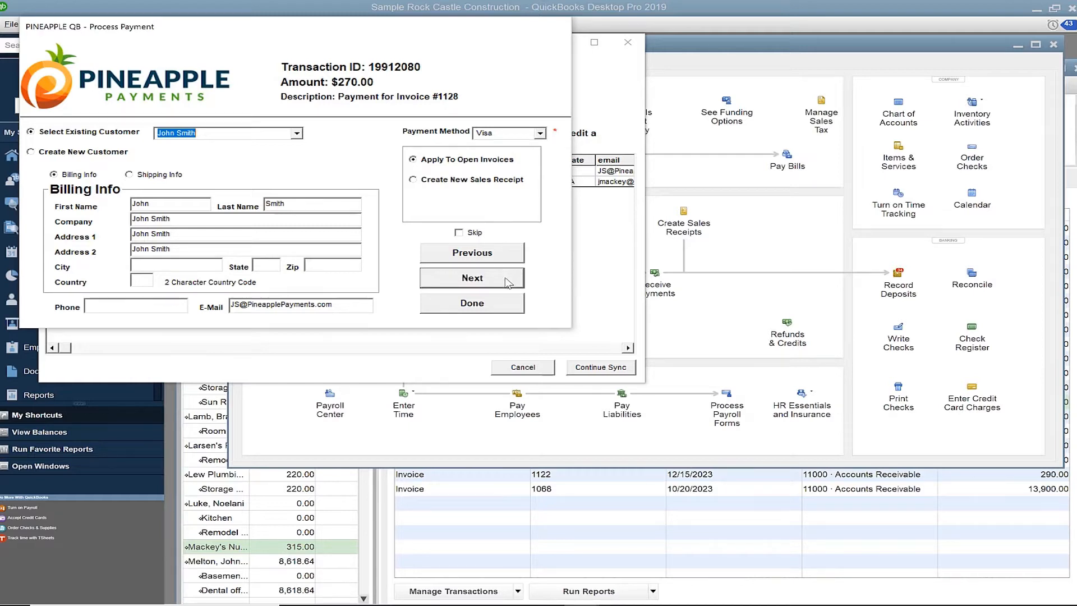
click(473, 277)
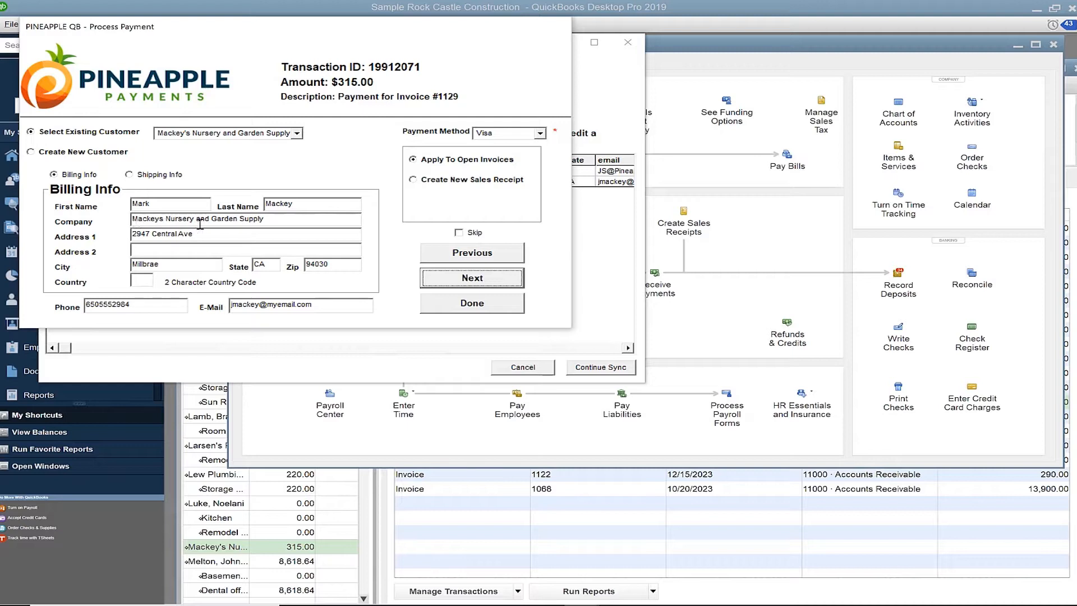
Confirm Mackey's Nursery on the last record, acknowledge the last-record notice and finish the payment details
click(296, 132)
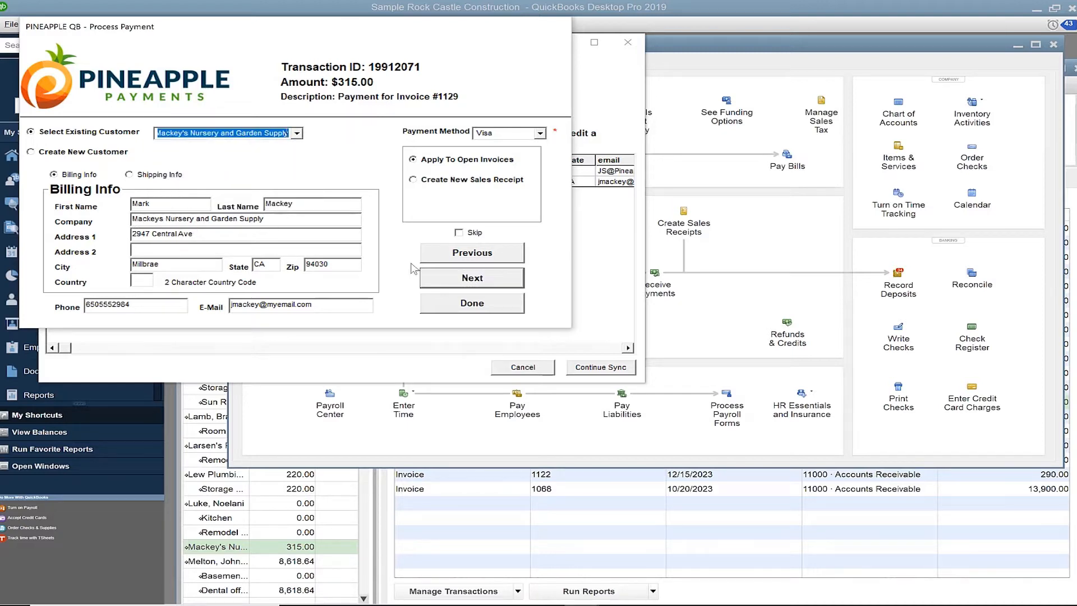
click(472, 277)
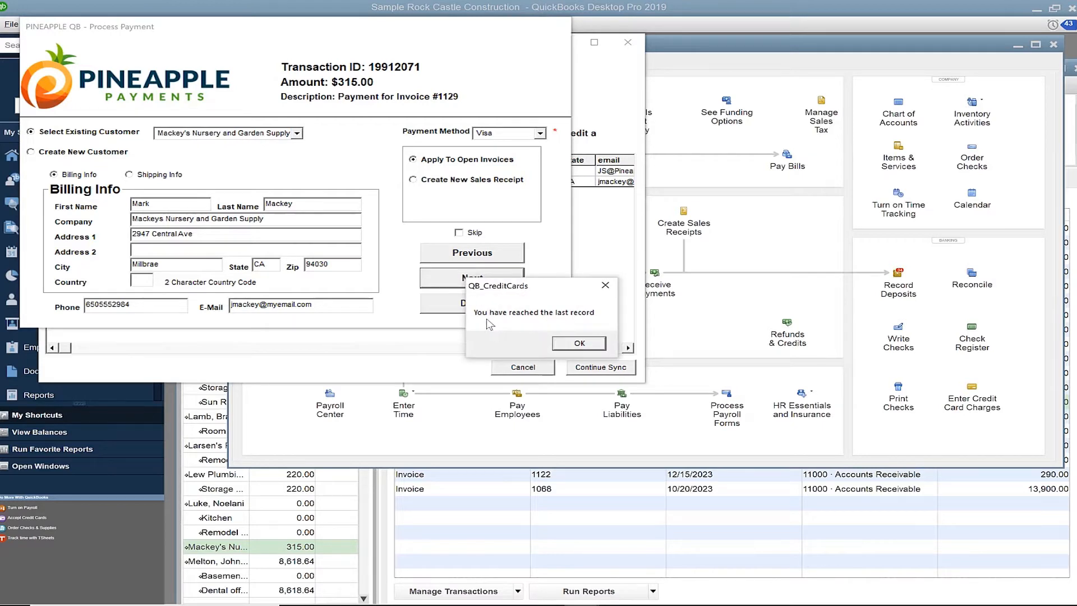
mouse_move(598, 335)
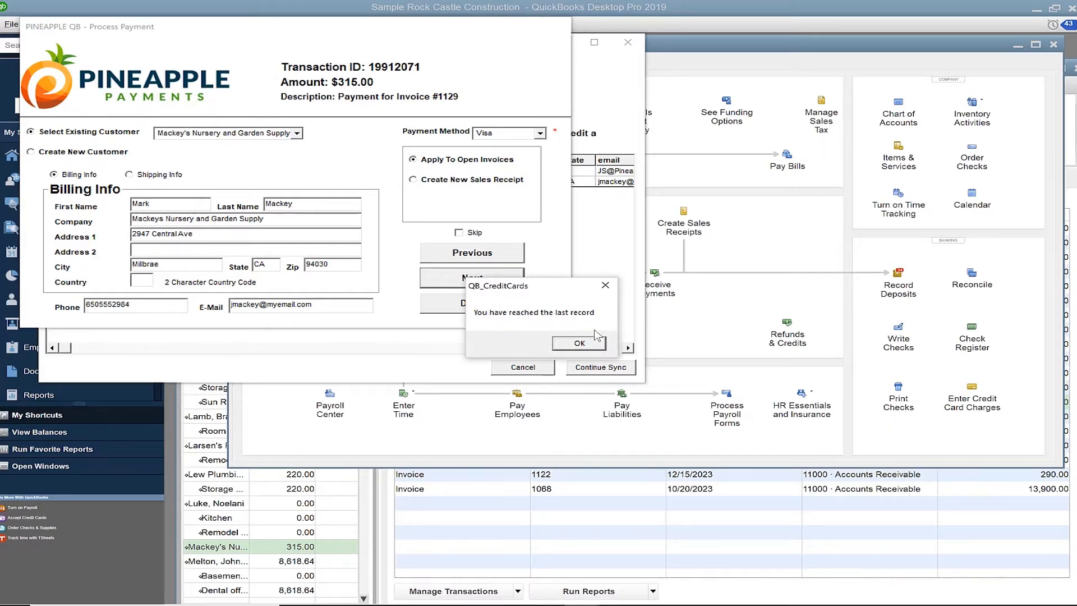
click(579, 344)
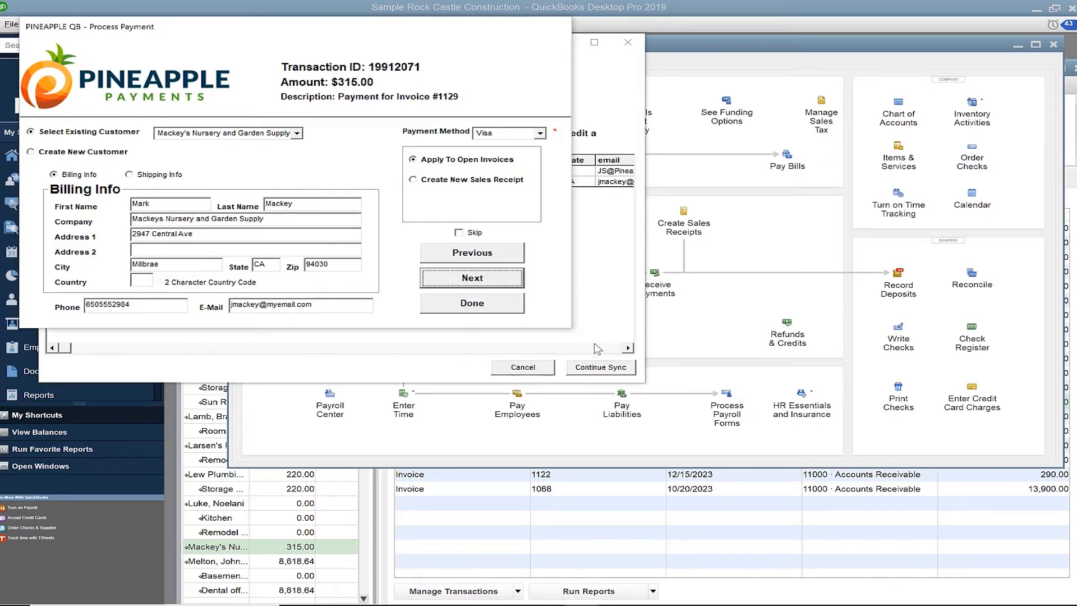
click(471, 303)
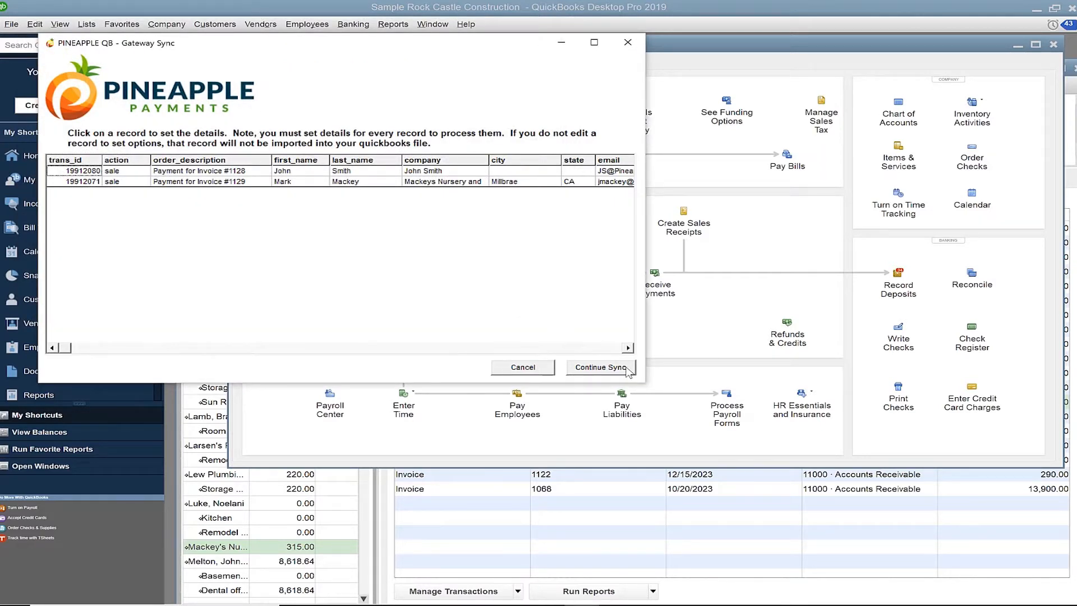
Continue the sync so both manual records are processed, then close the finished log
click(599, 367)
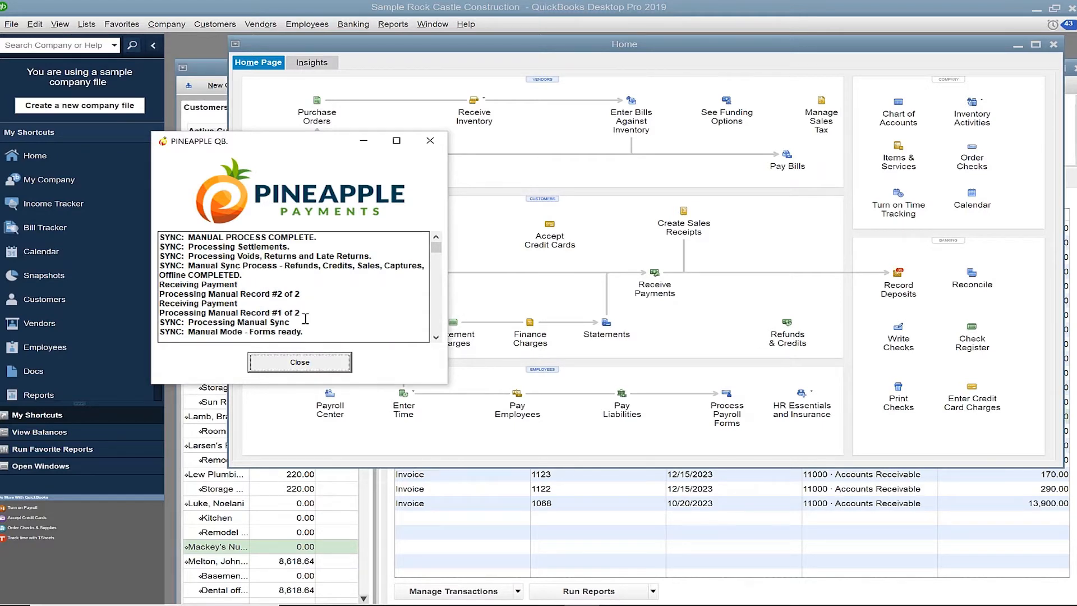
mouse_move(288, 302)
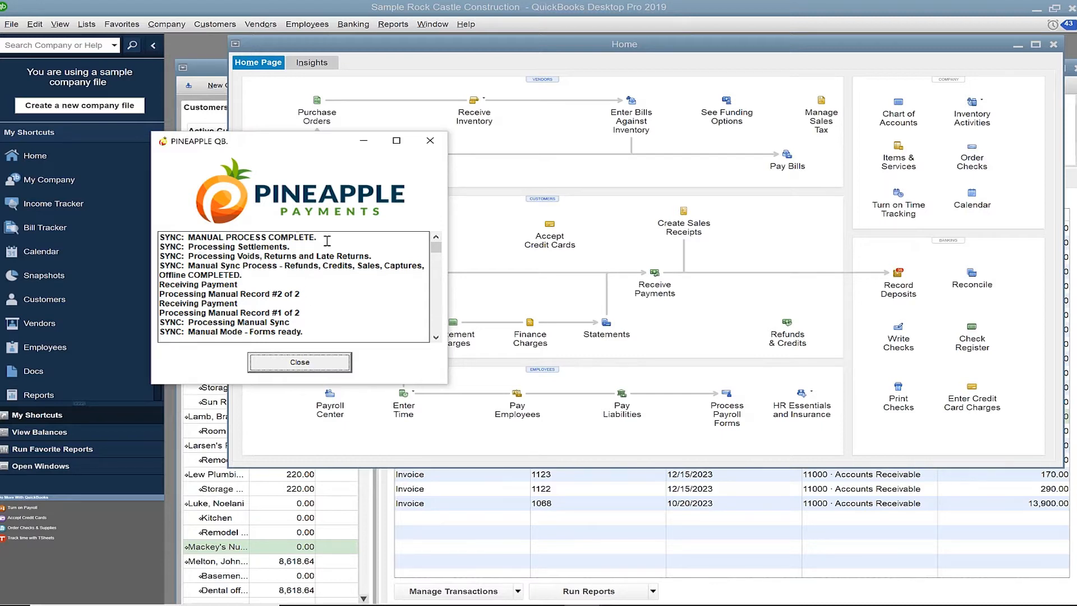
click(299, 362)
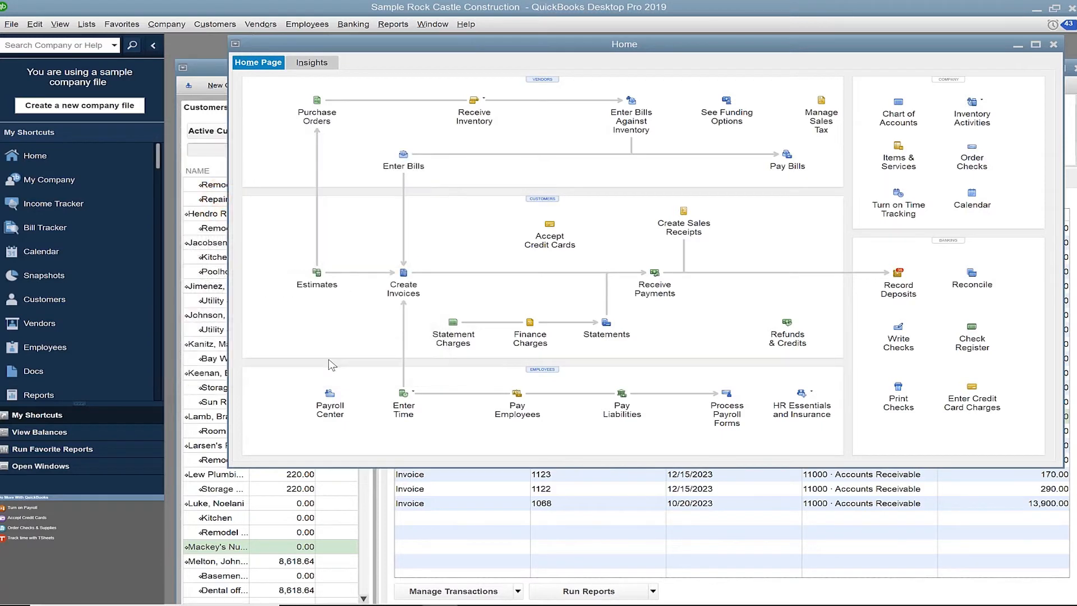
mouse_move(213, 62)
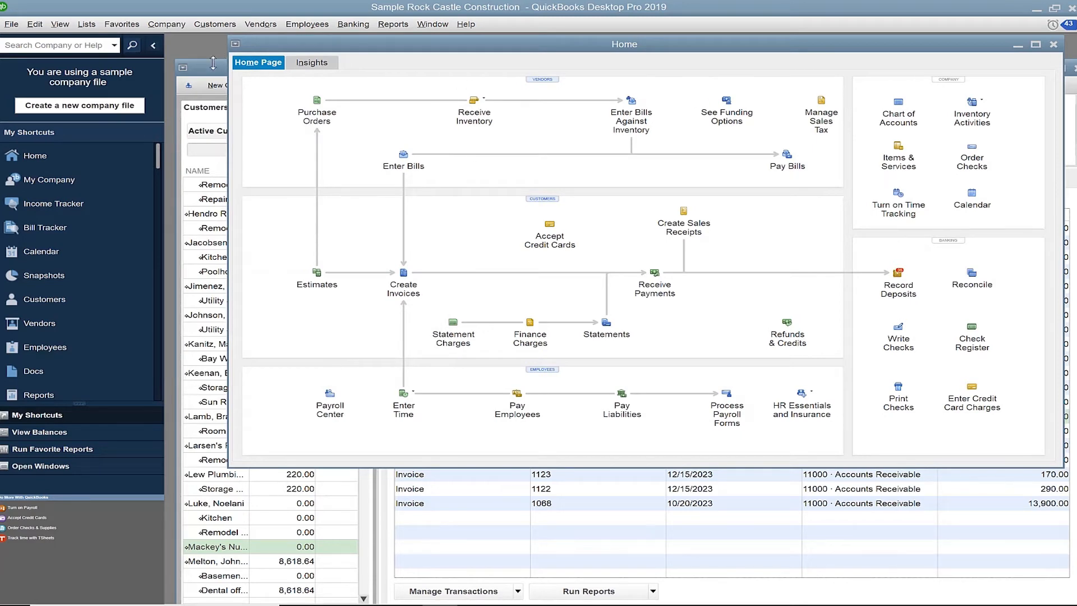
From Mackey's Nursery and Garden Supply's transactions, open the $315.00 payment G19912071 applied to invoice 1129
double_click(215, 547)
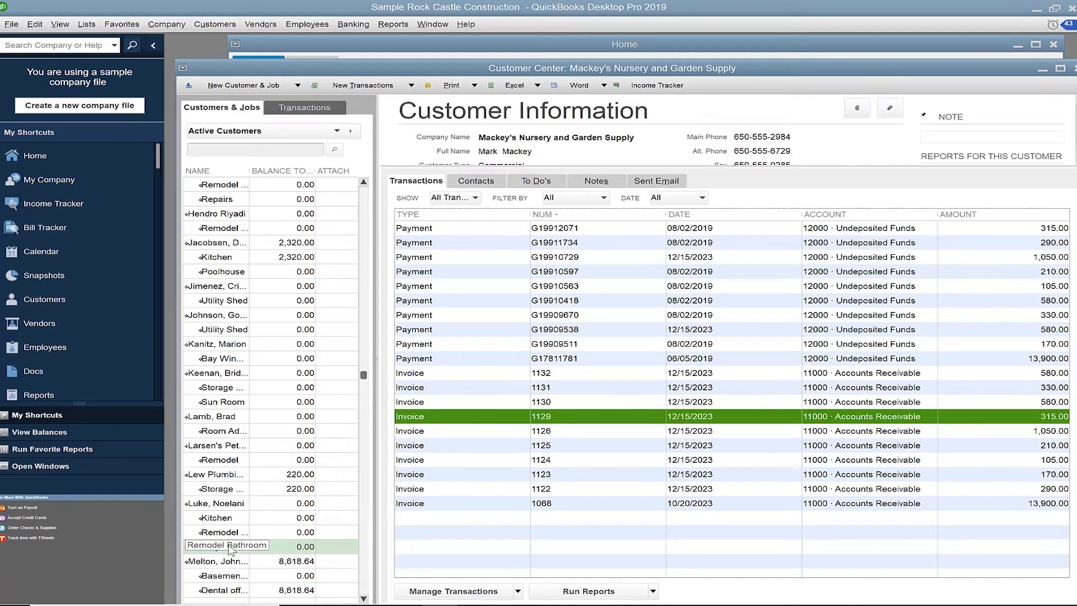
click(216, 547)
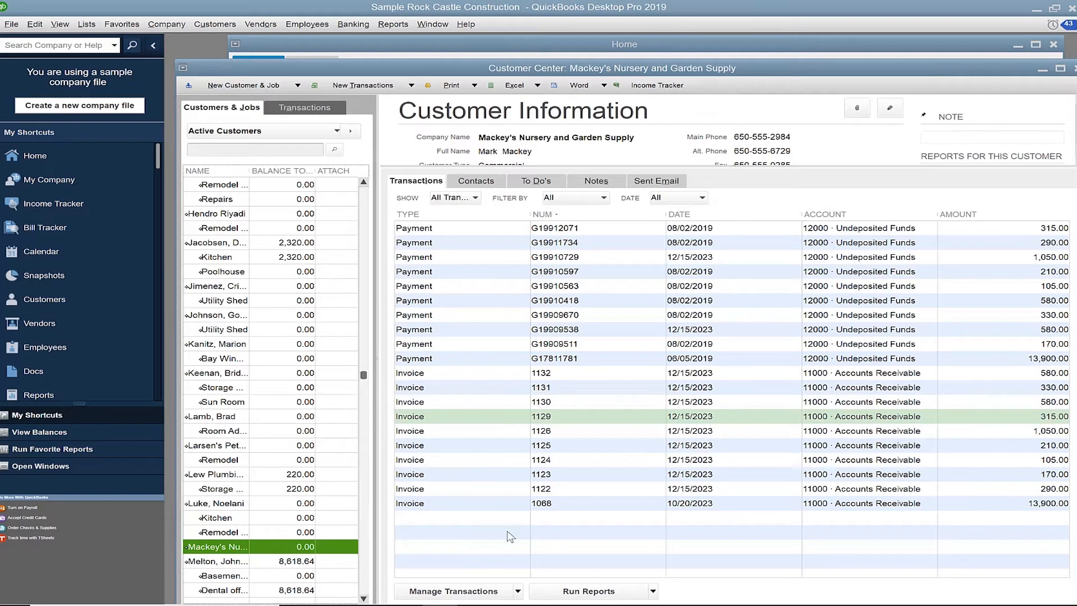
click(598, 416)
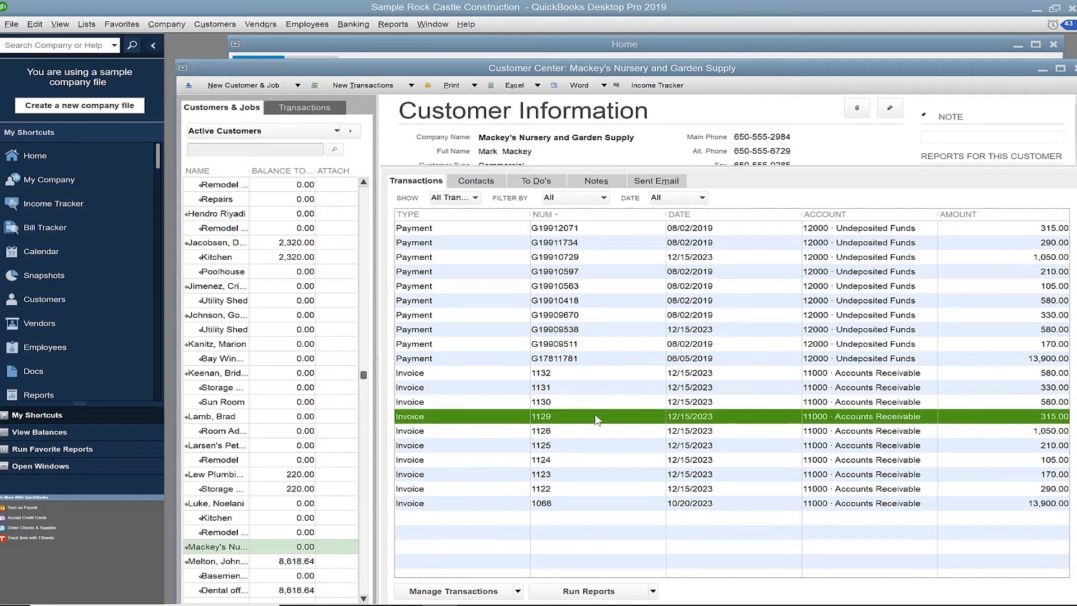
mouse_move(1025, 427)
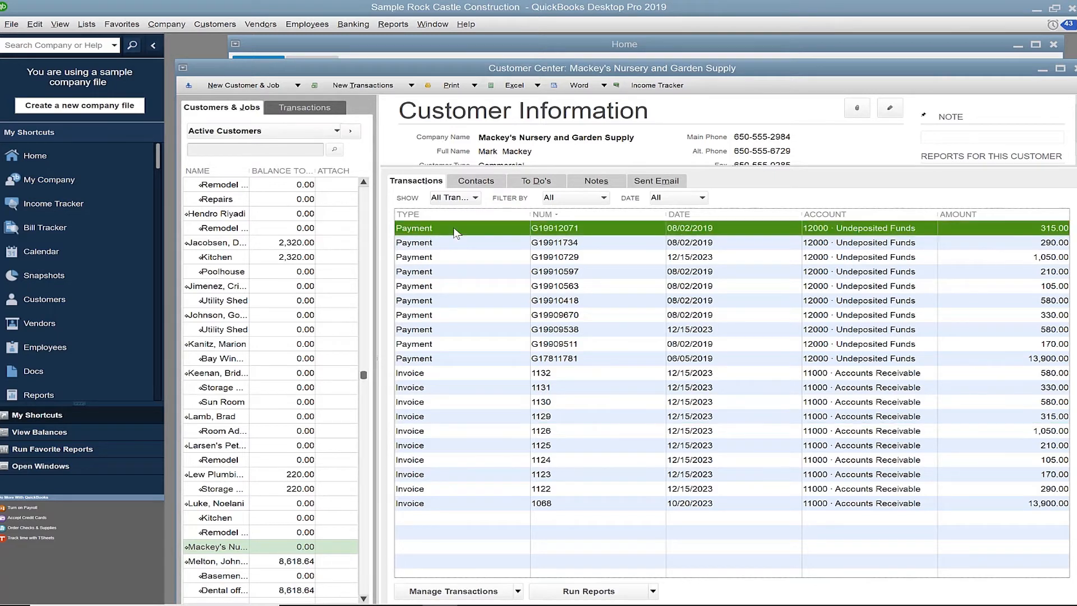
mouse_move(833, 219)
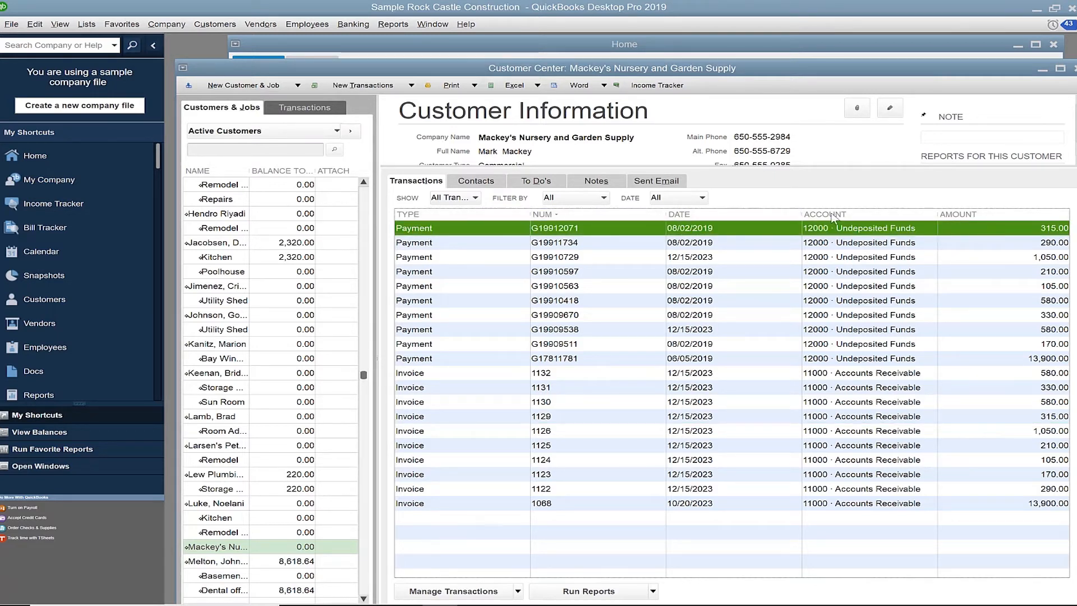
double_click(554, 228)
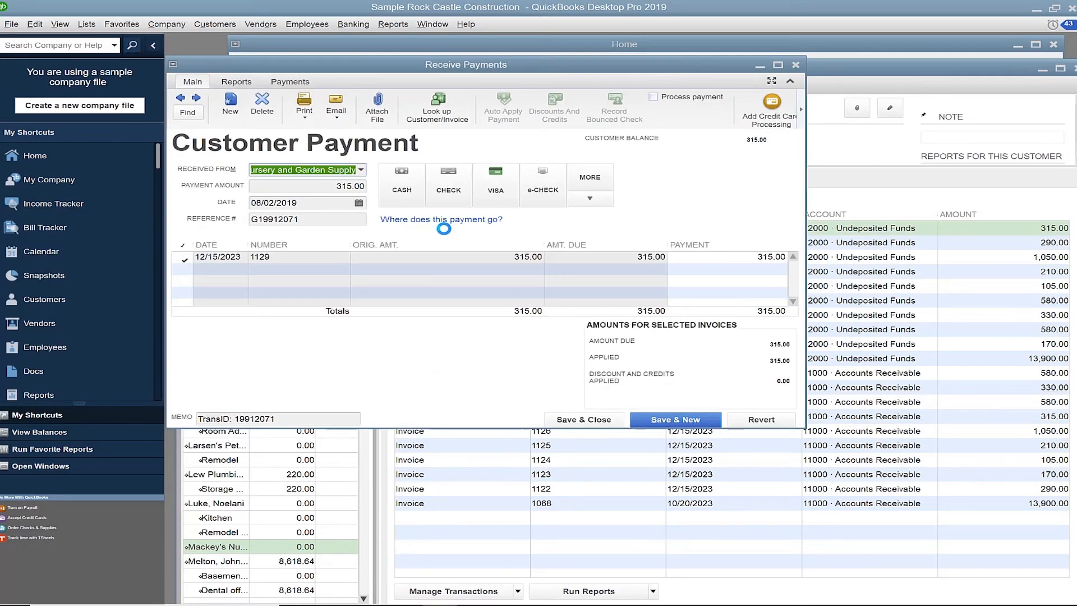
Review the reference number and TransID: 19912071 memo, then close the Receive Payments record
click(501, 108)
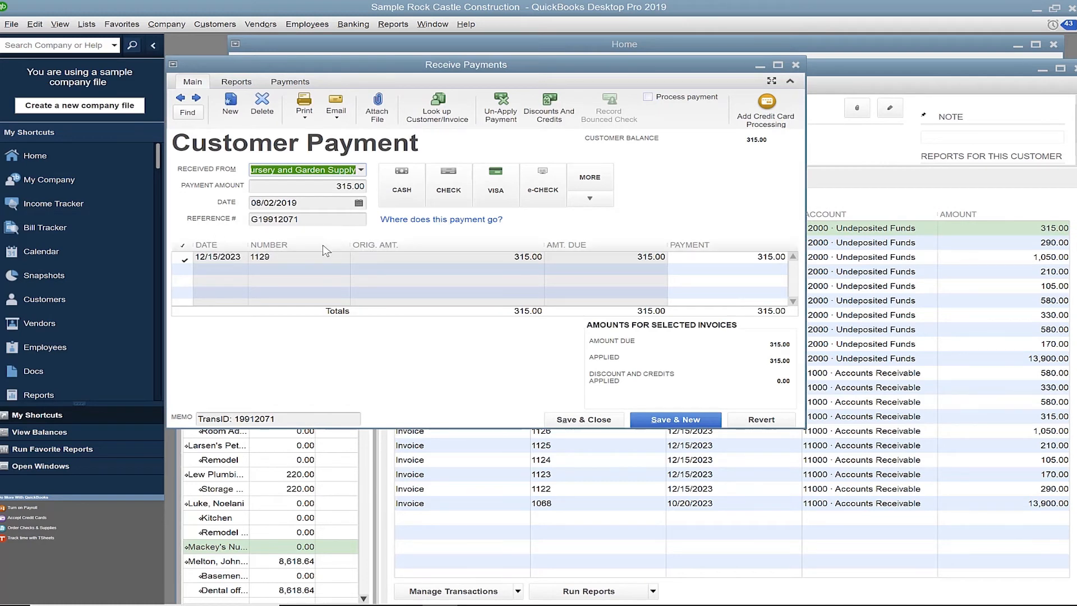
mouse_move(326, 220)
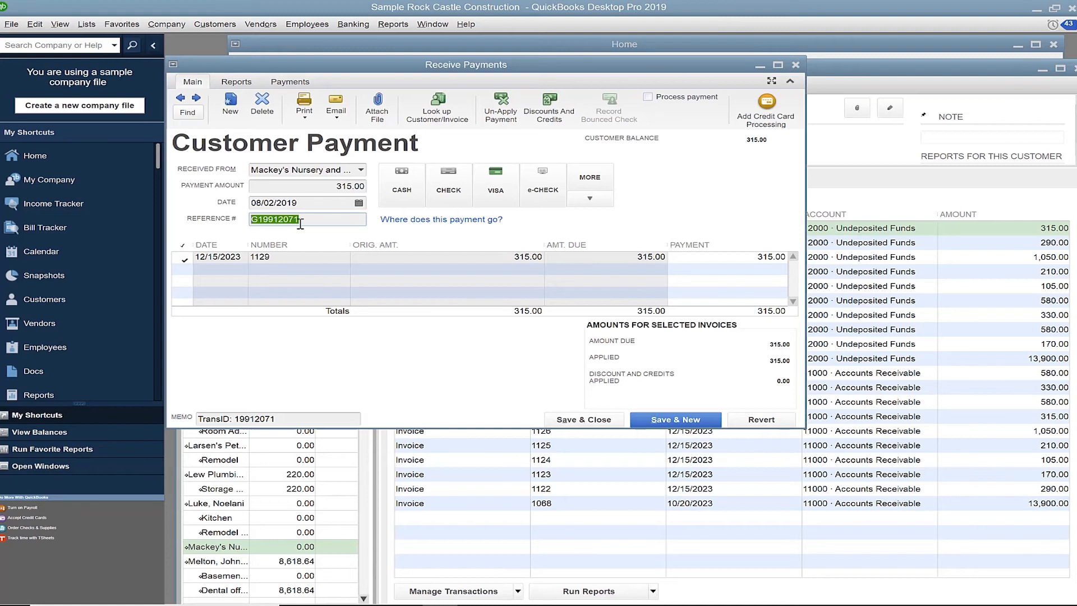
click(308, 219)
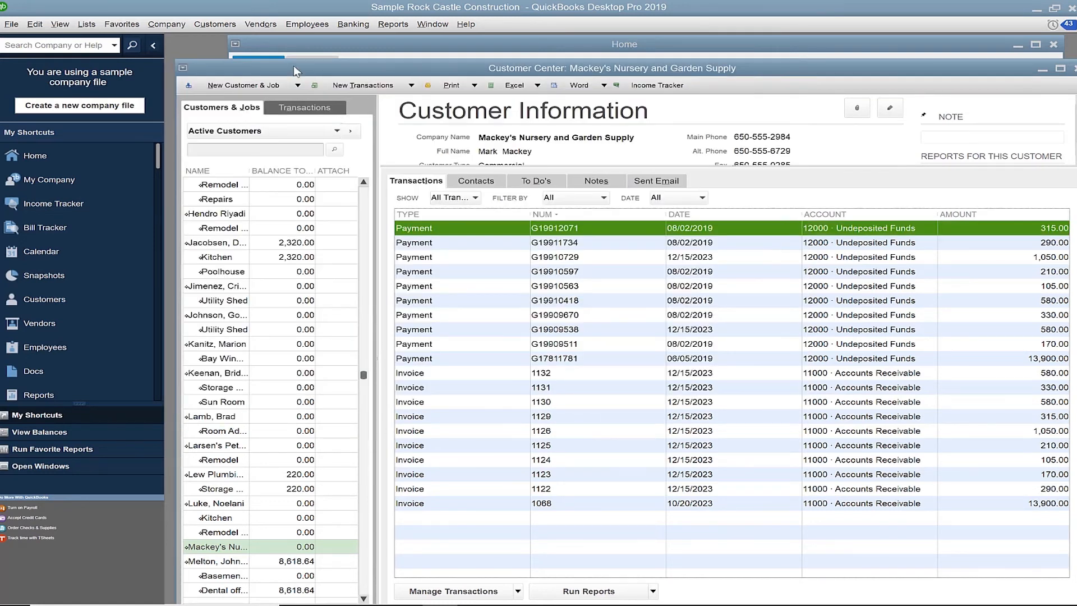
Reopen the Customers menu to reach the PINEAPPLE submenu with Process Payment and PINEAPPLE Synx
click(214, 24)
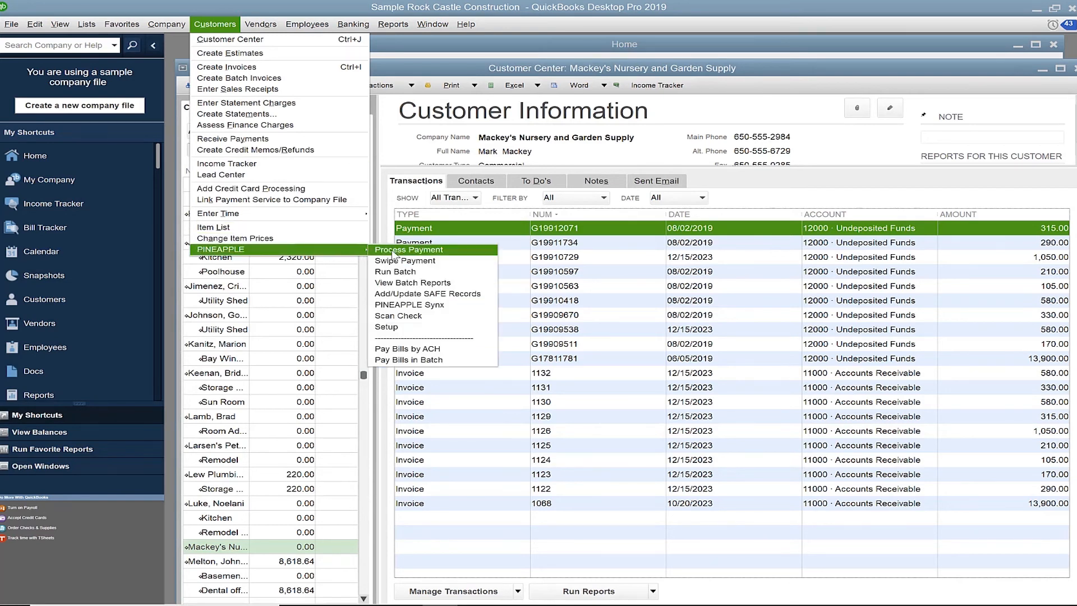
mouse_move(408, 304)
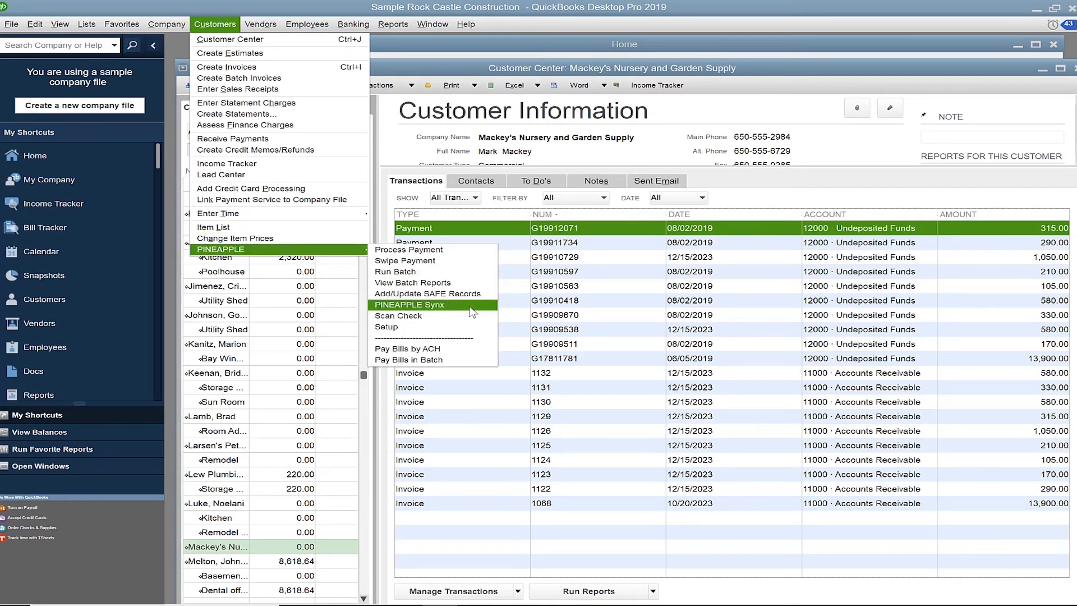